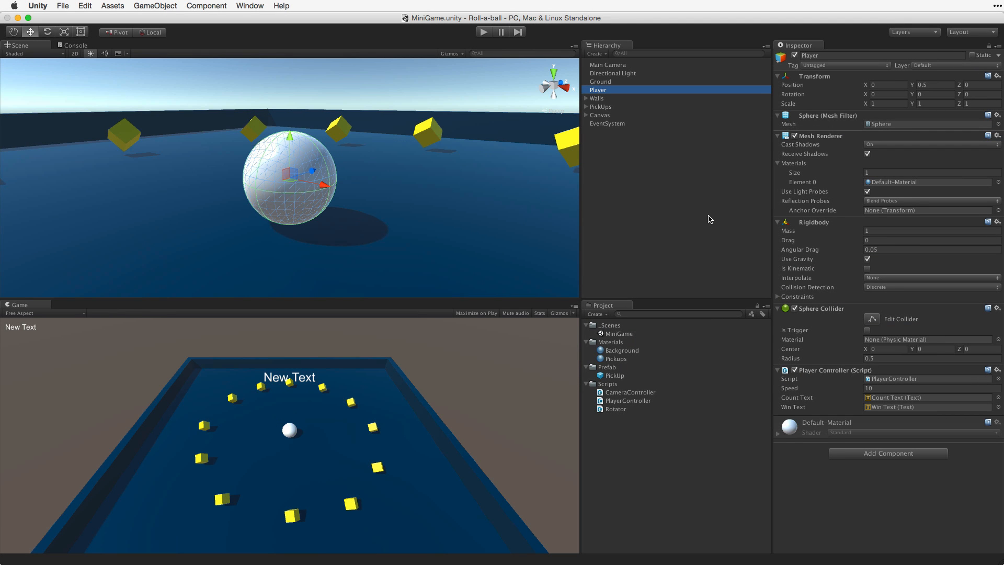
# Step: Start a new project and choose the Desktop as its location
pyautogui.click(62, 6)
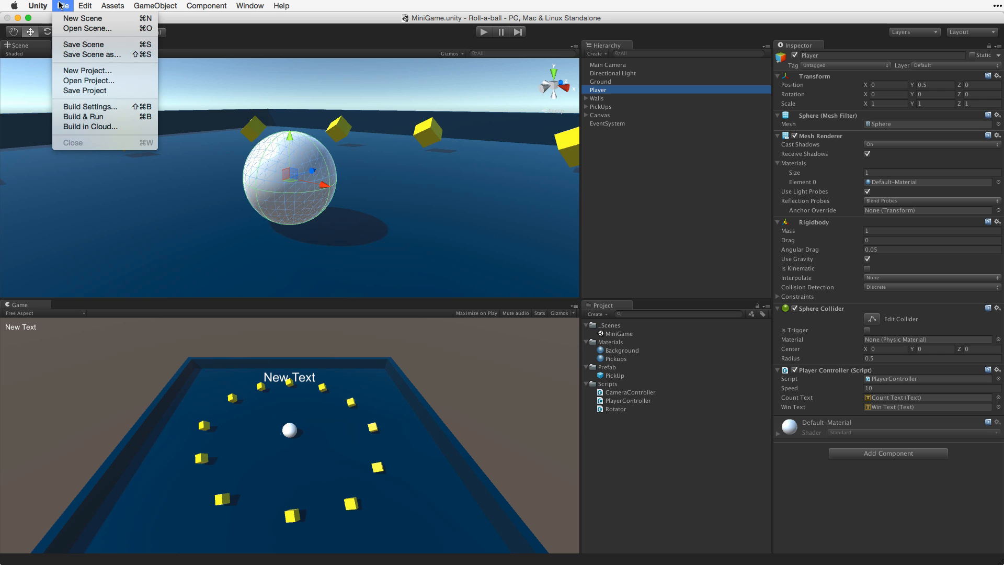
pyautogui.moveTo(86, 71)
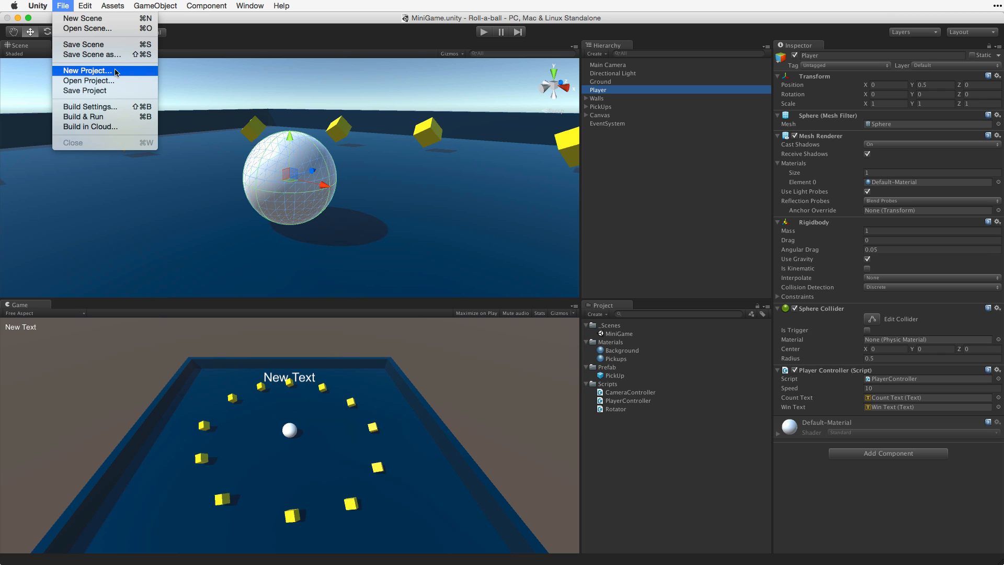
pyautogui.click(86, 70)
pyautogui.write('Roll a Ball')
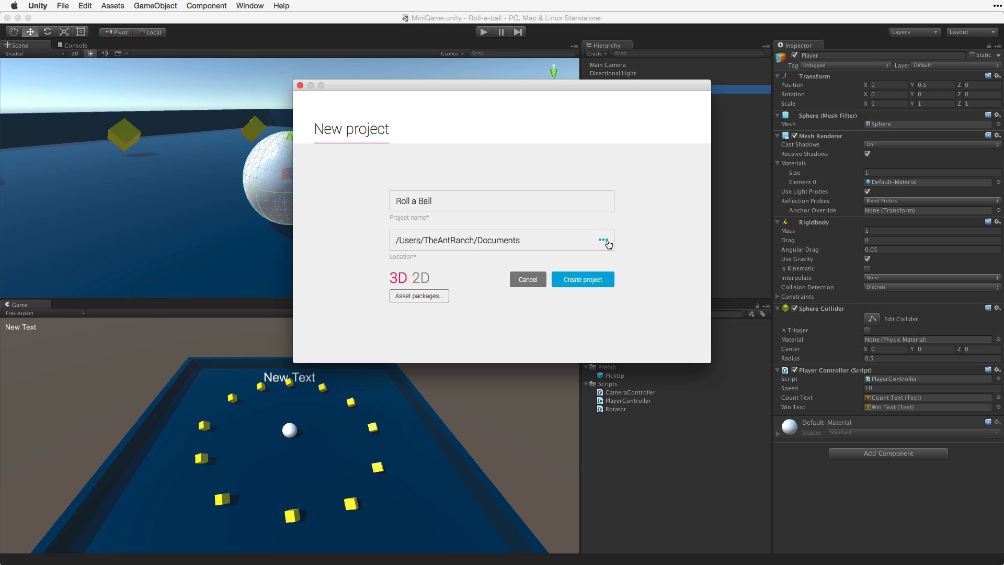
pyautogui.click(606, 242)
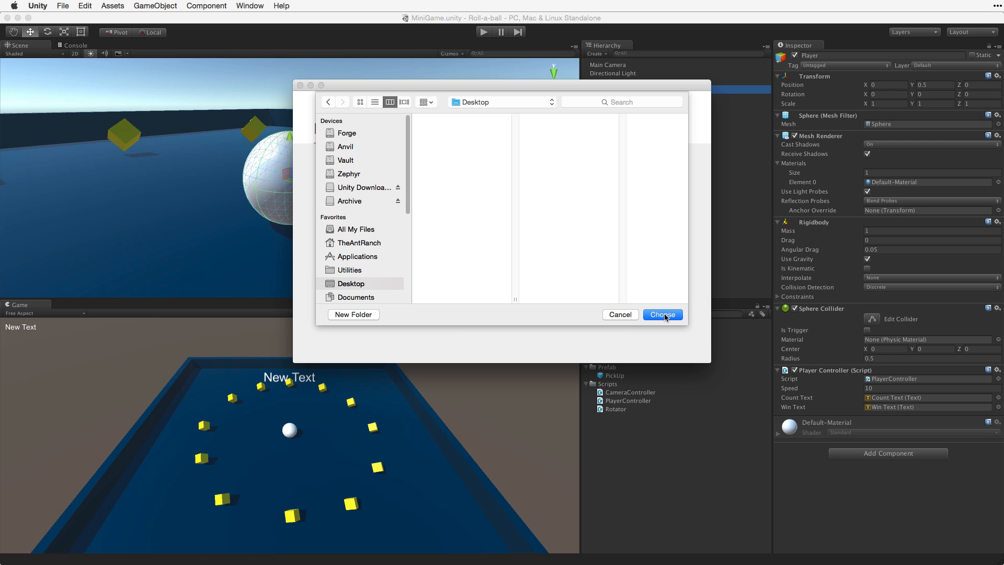
pyautogui.click(662, 314)
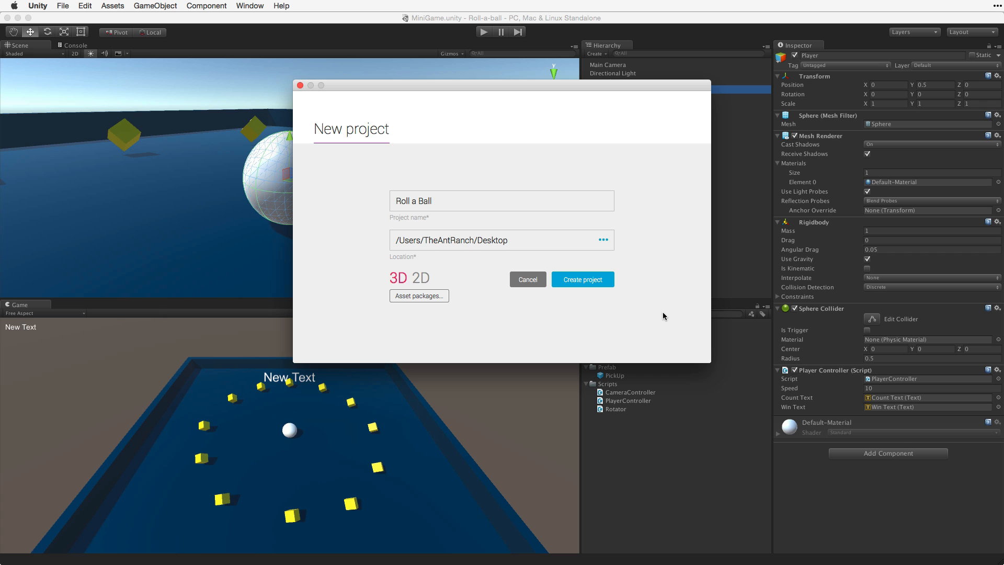
pyautogui.moveTo(653, 320)
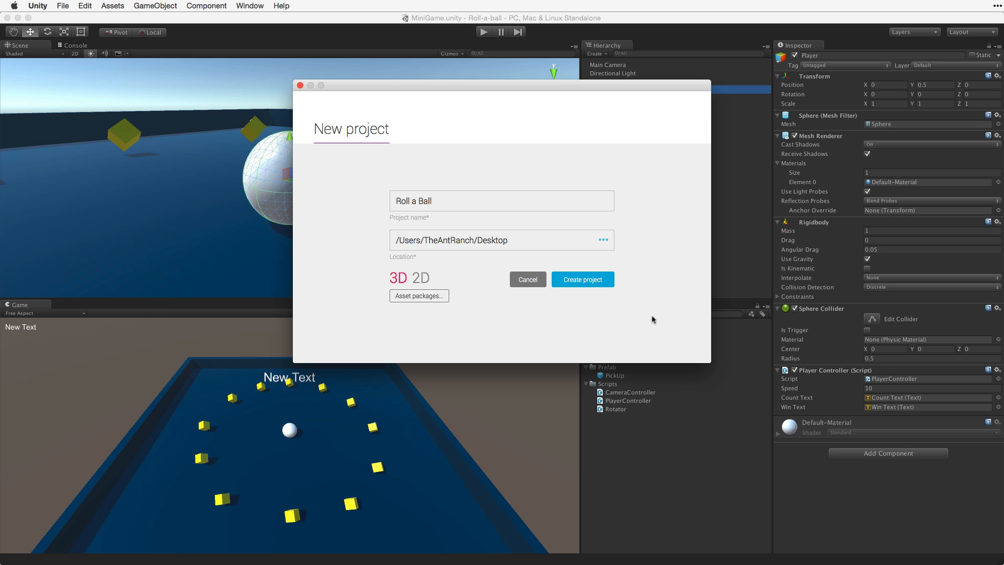
# Step: Keep the project type 3D and create the Roll a Ball project
pyautogui.click(420, 277)
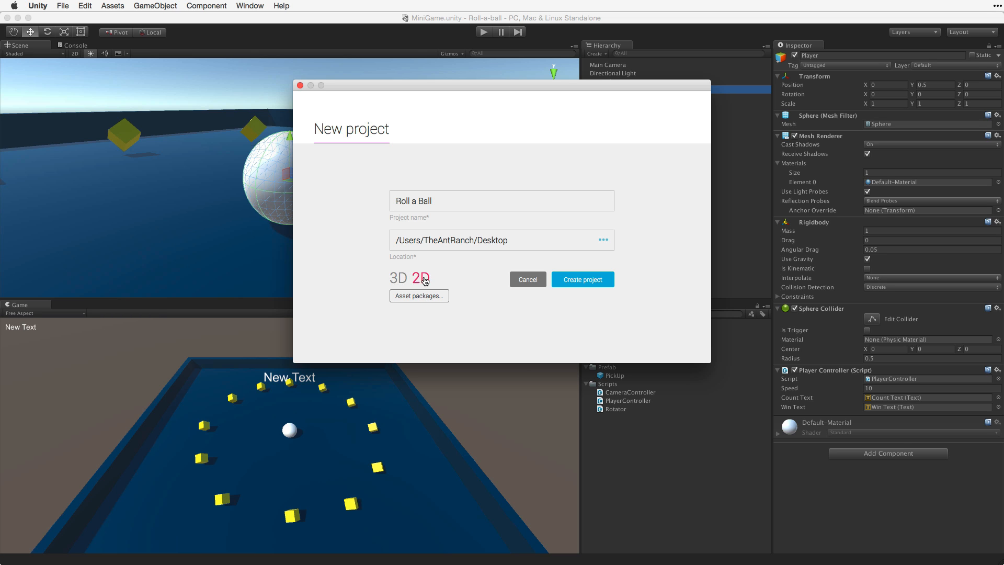
pyautogui.click(398, 277)
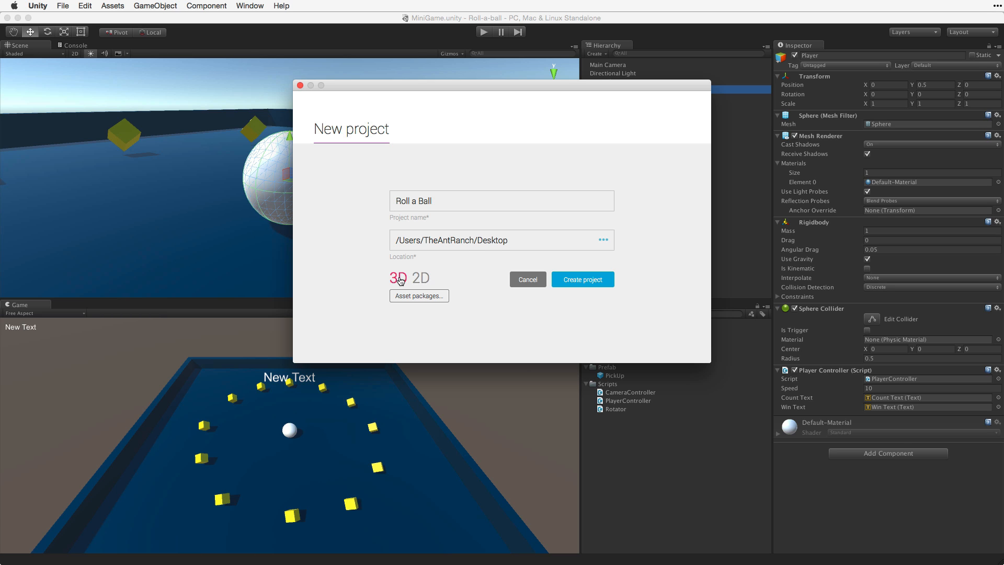
pyautogui.moveTo(582, 279)
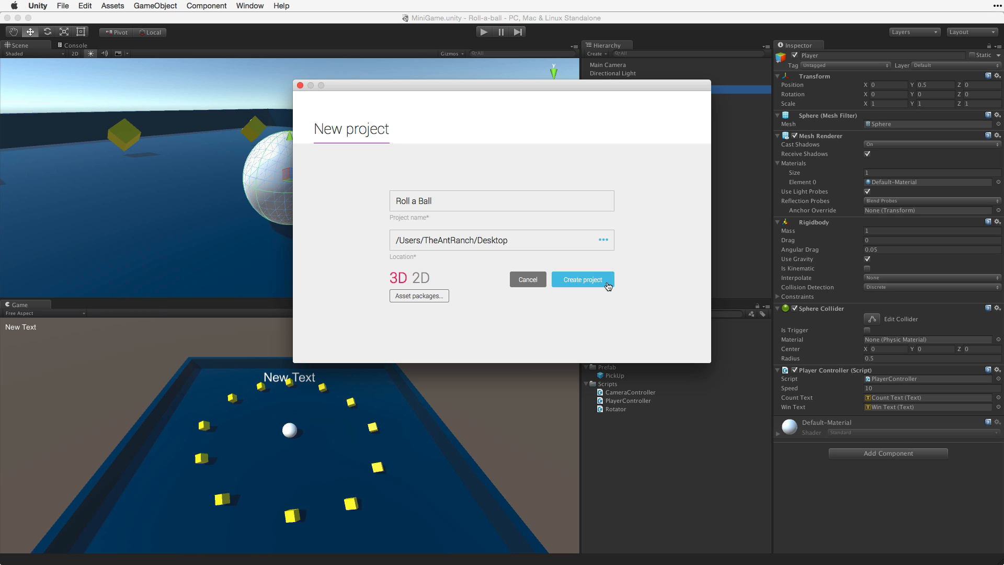
pyautogui.click(581, 279)
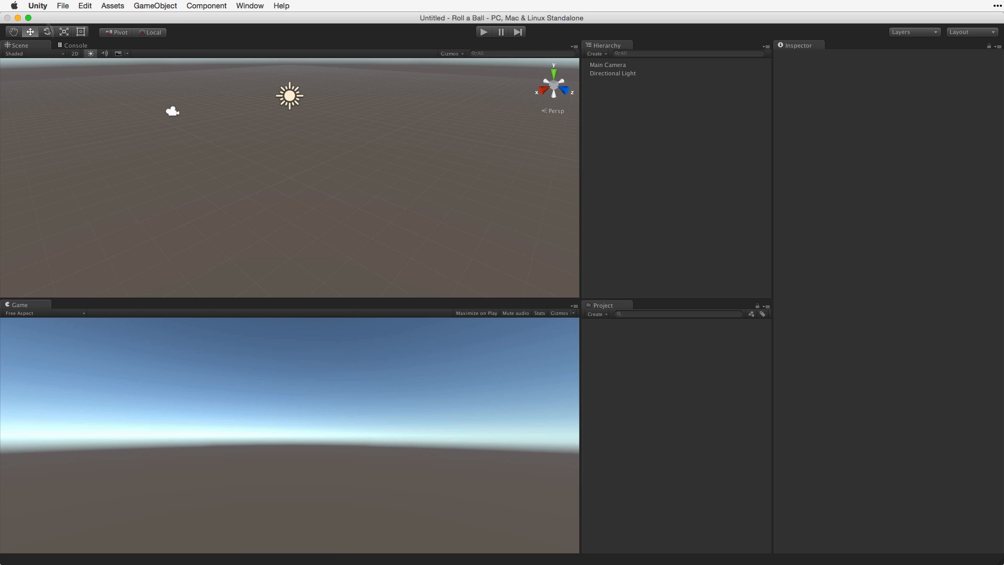
# Step: Save the scene, creating a new _Scenes folder inside Assets
pyautogui.click(62, 5)
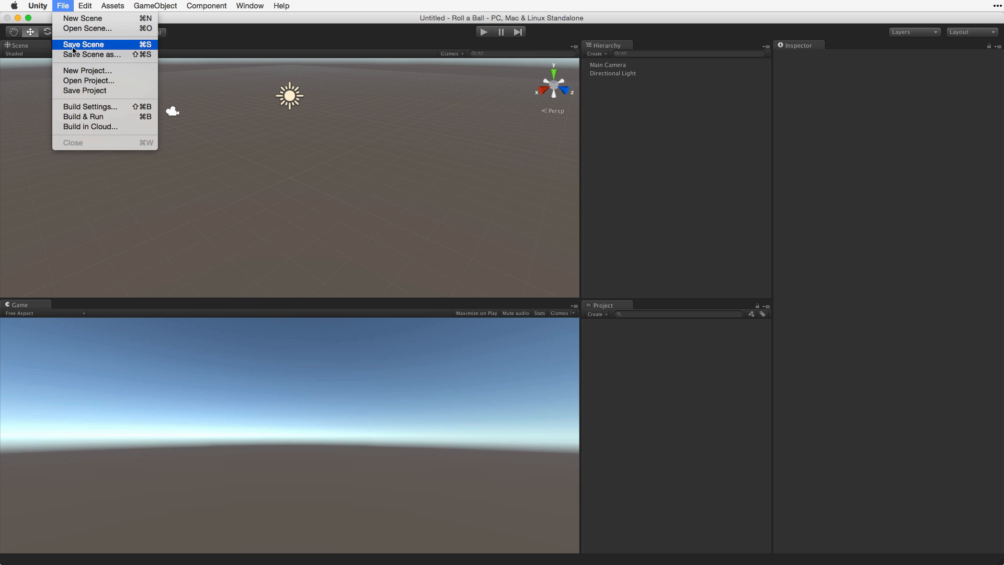
pyautogui.click(83, 44)
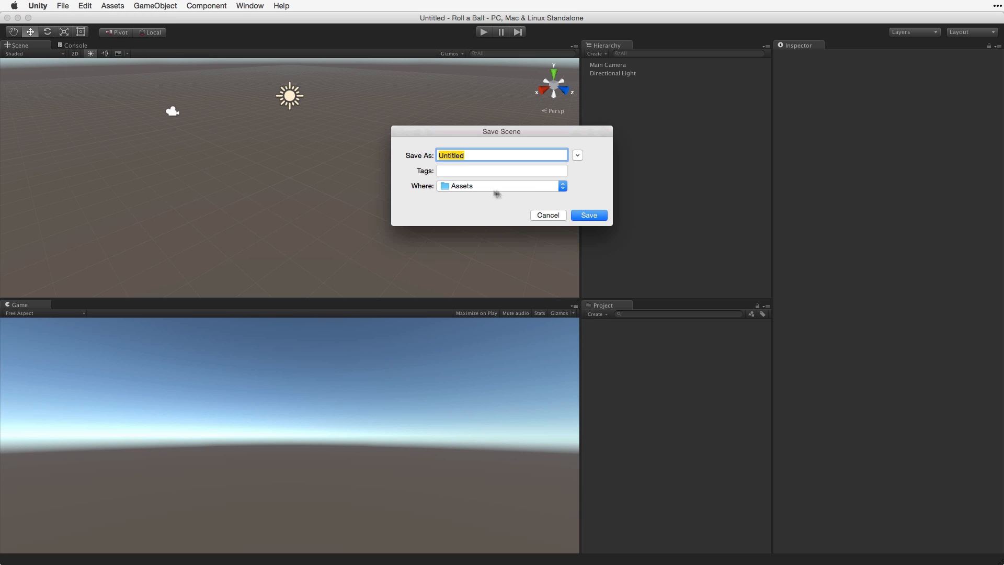
pyautogui.click(576, 155)
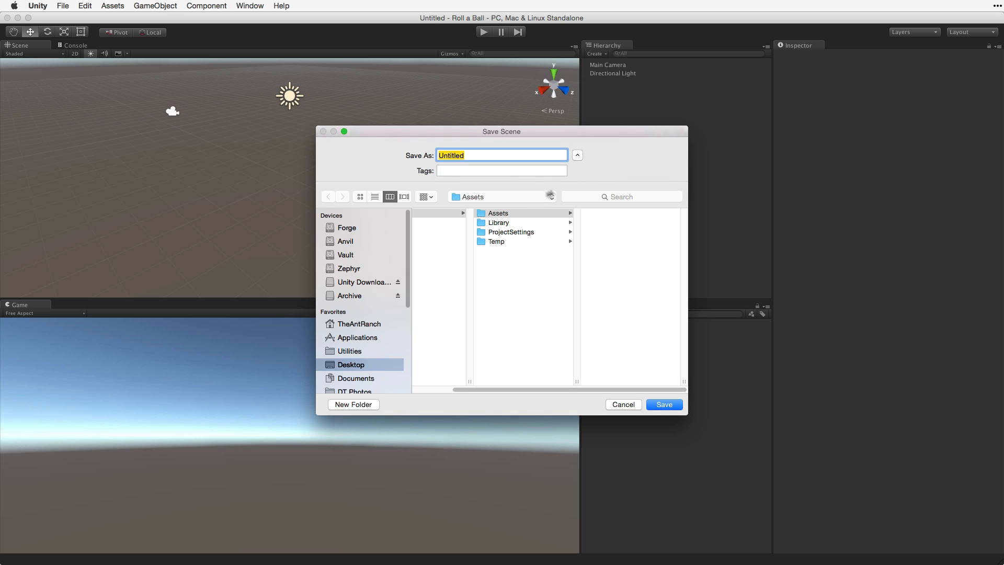
pyautogui.click(353, 404)
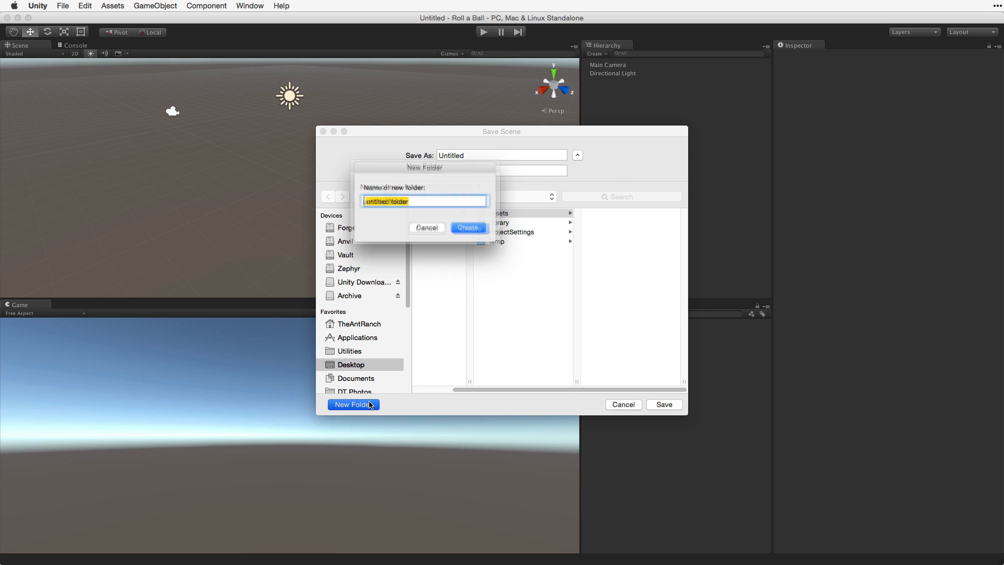
pyautogui.write('_Scenes')
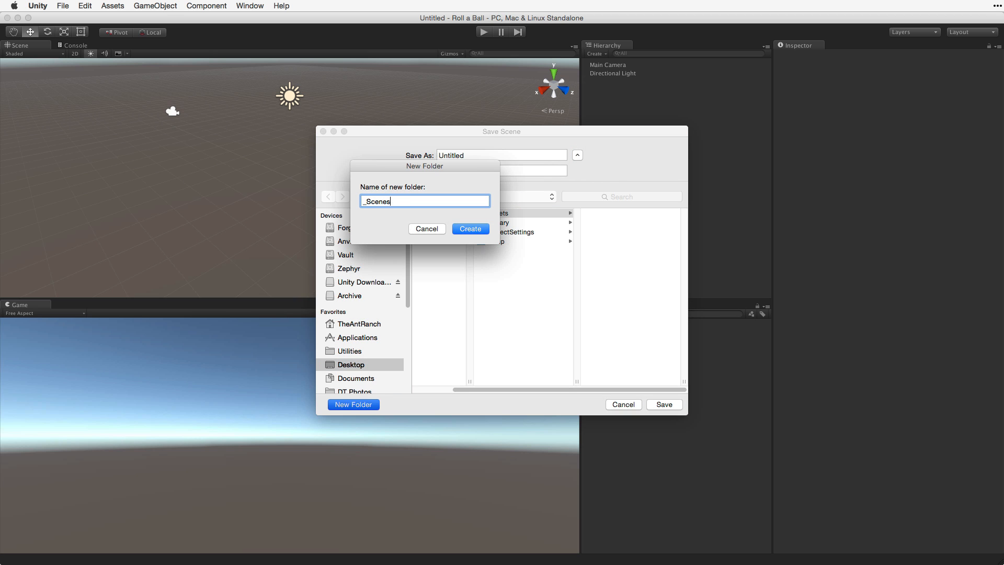
pyautogui.click(470, 228)
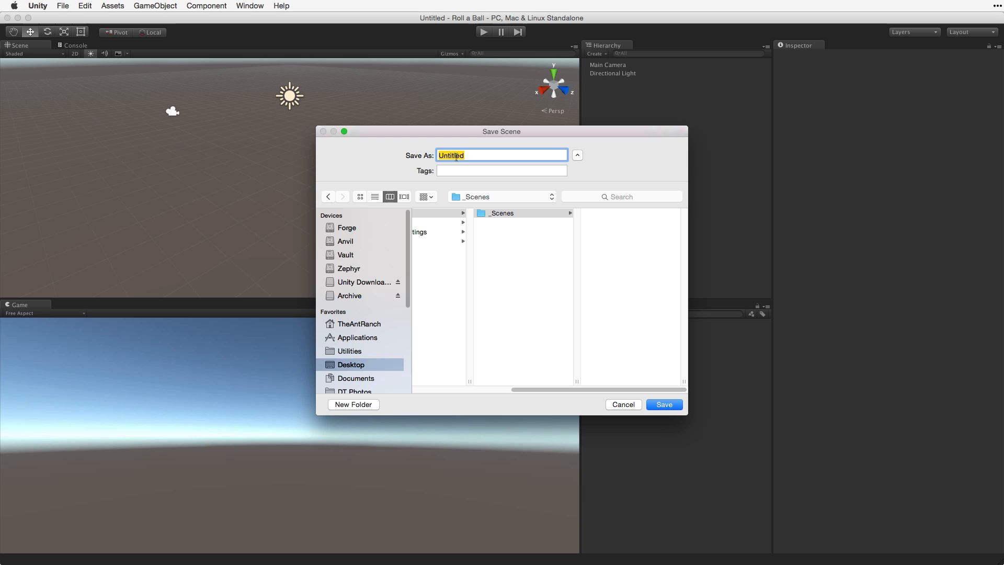
# Step: Name the scene MiniGame and save it into _Scenes
pyautogui.write('MiniGame')
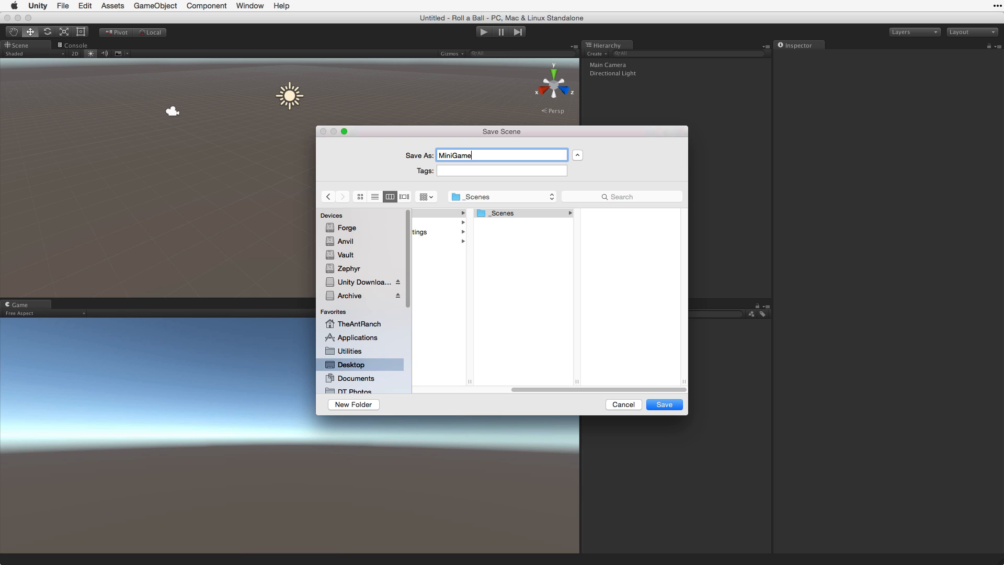
pyautogui.click(663, 405)
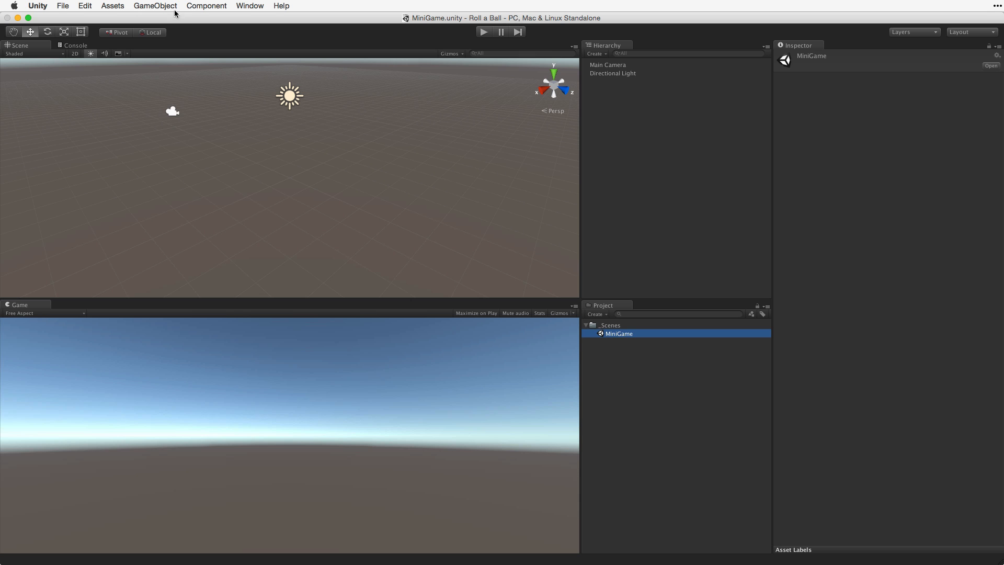
# Step: Create a Plane 3D object in the Hierarchy for the ground
pyautogui.click(155, 5)
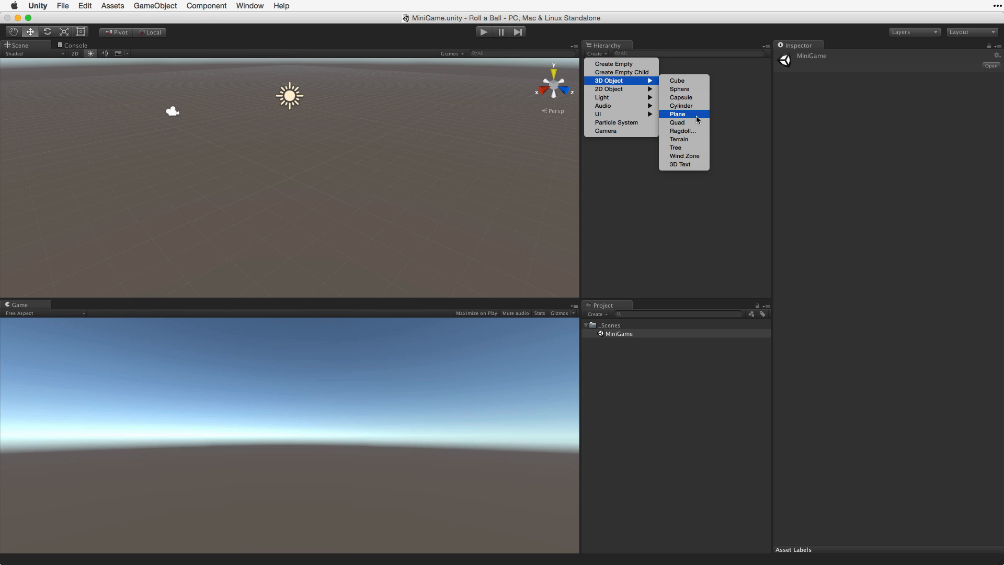
pyautogui.click(676, 114)
pyautogui.write('Ground')
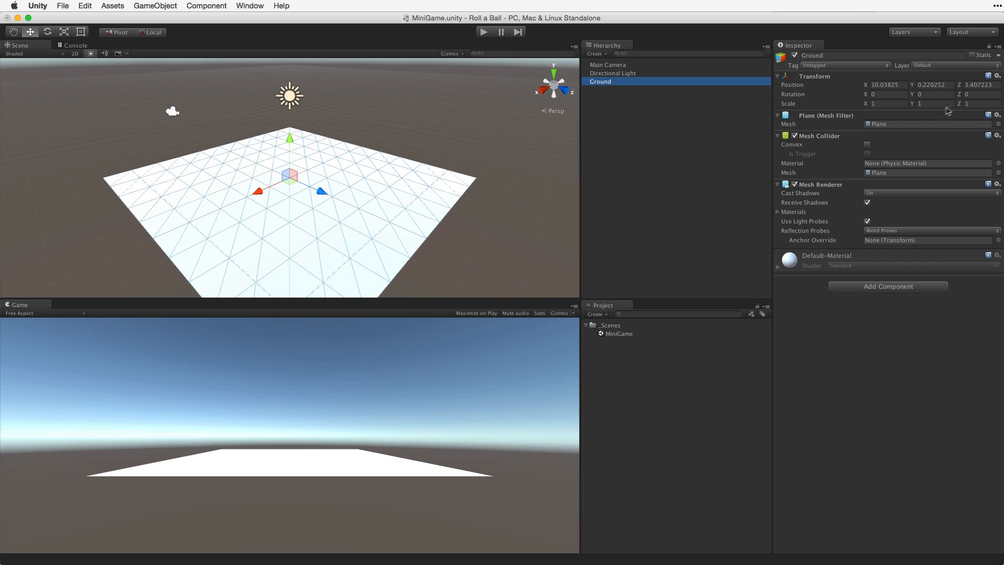
# Step: Reset the Ground's transform to the origin and frame it in the scene view
pyautogui.click(996, 76)
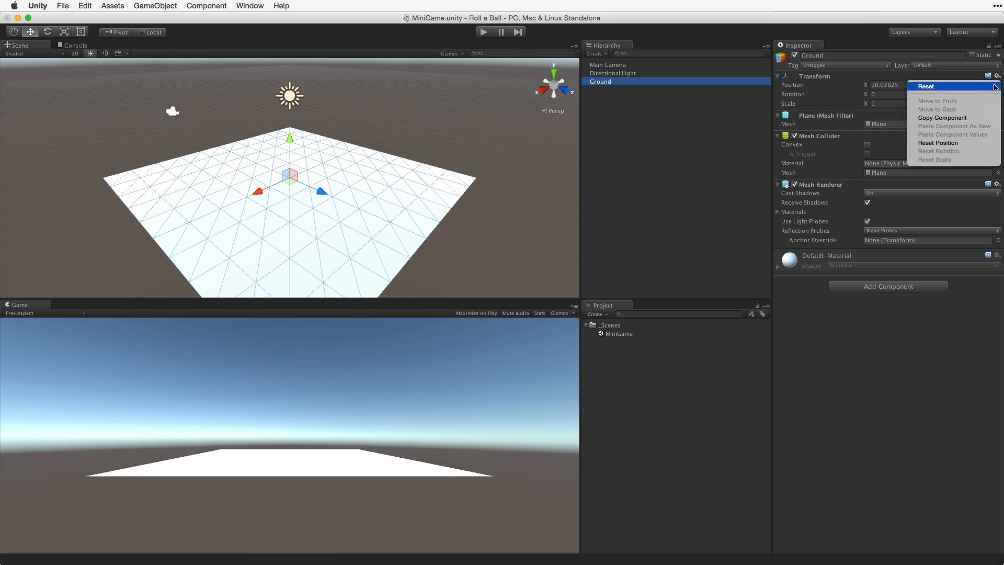
pyautogui.click(926, 86)
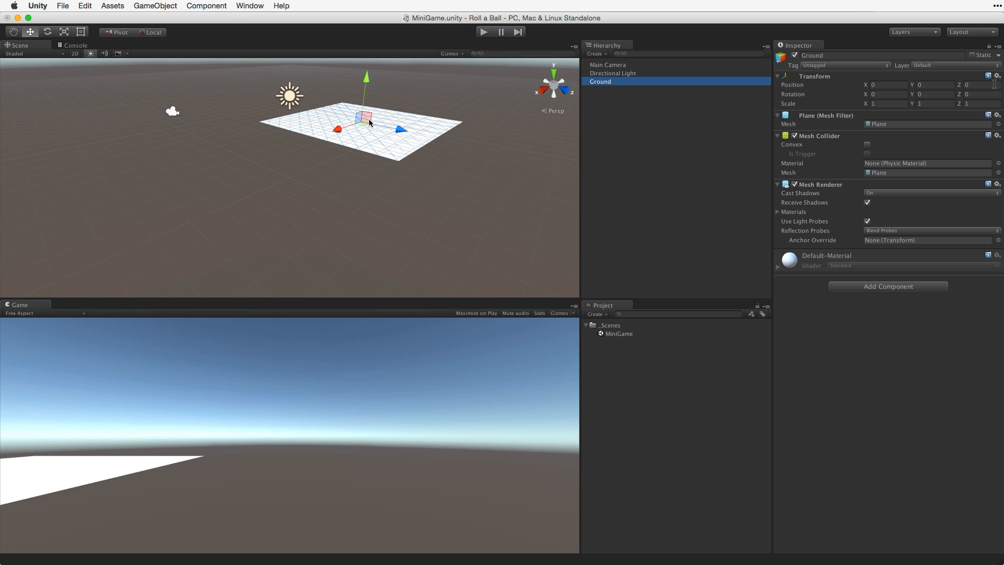
pyautogui.click(84, 6)
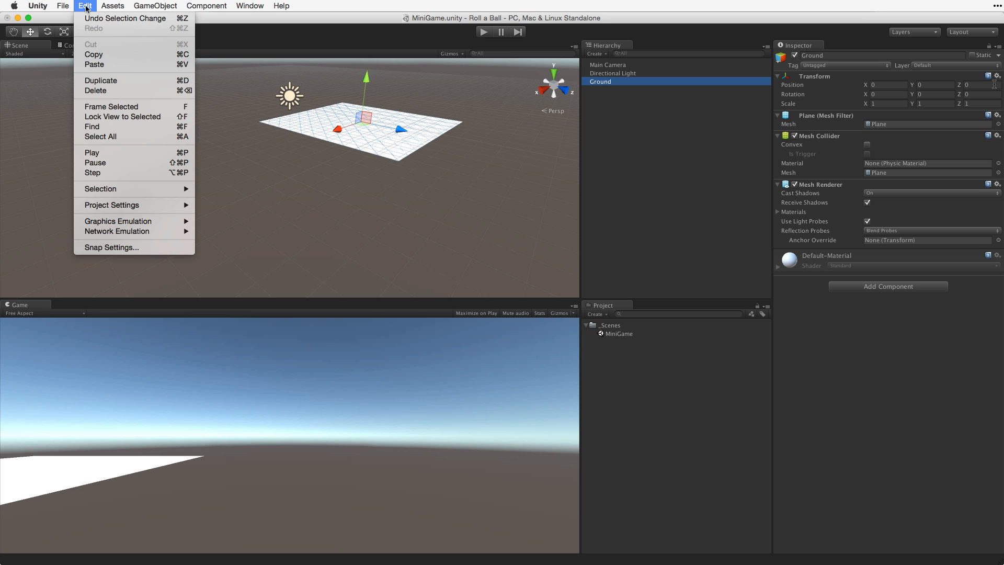
pyautogui.moveTo(111, 106)
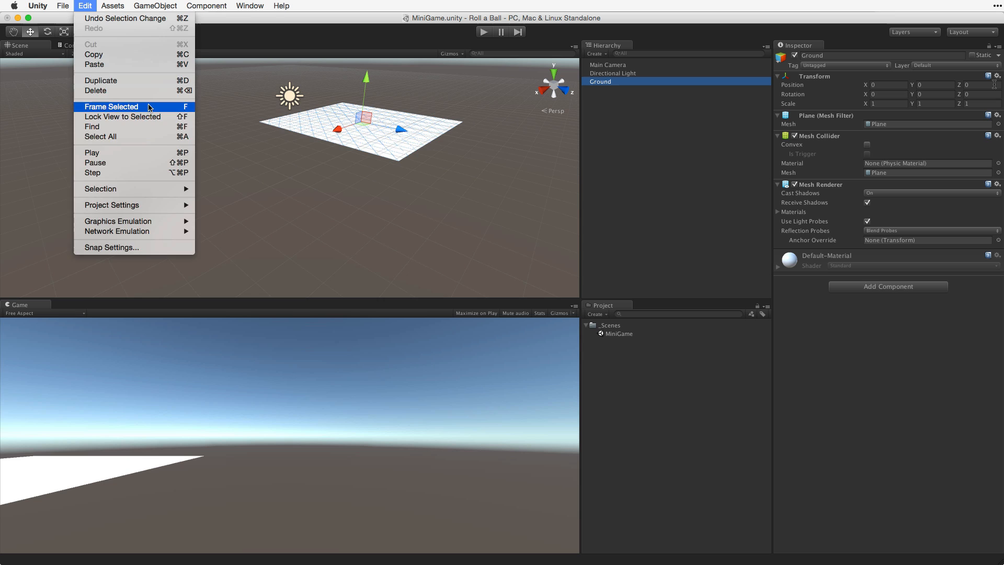
pyautogui.click(111, 106)
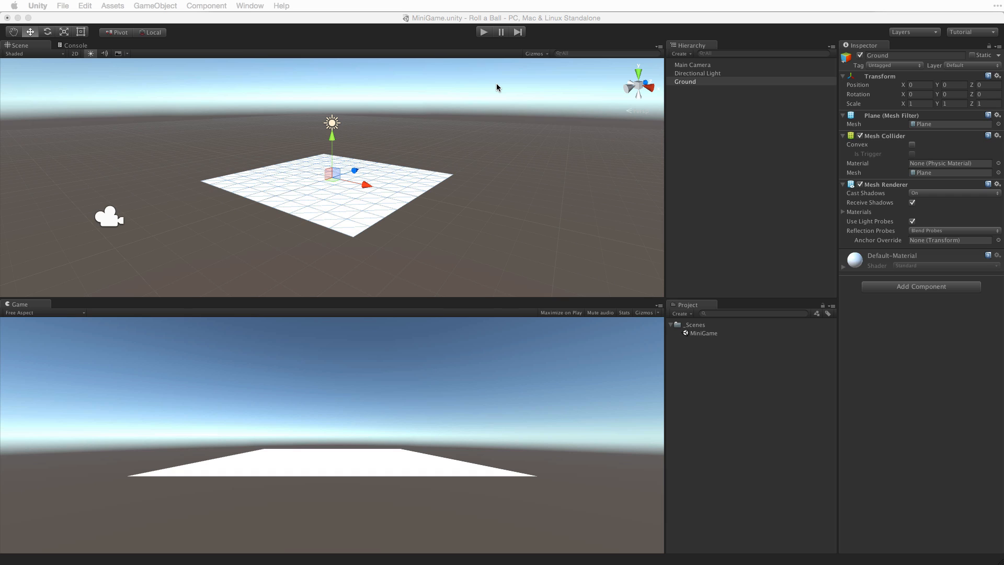
# Step: Uncheck 3D Gizmos in the Scene view's Gizmos menu
pyautogui.click(537, 54)
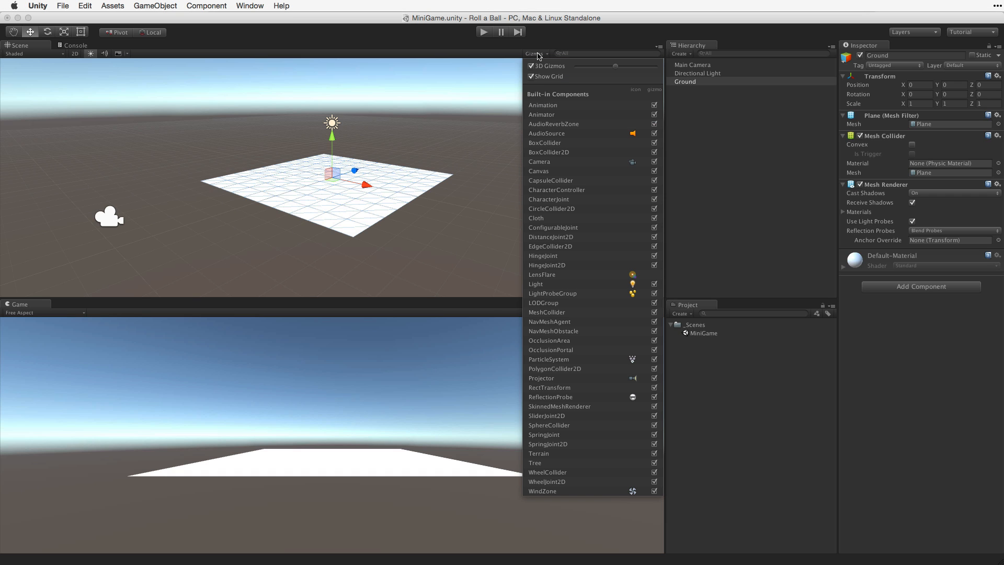
pyautogui.moveTo(546, 68)
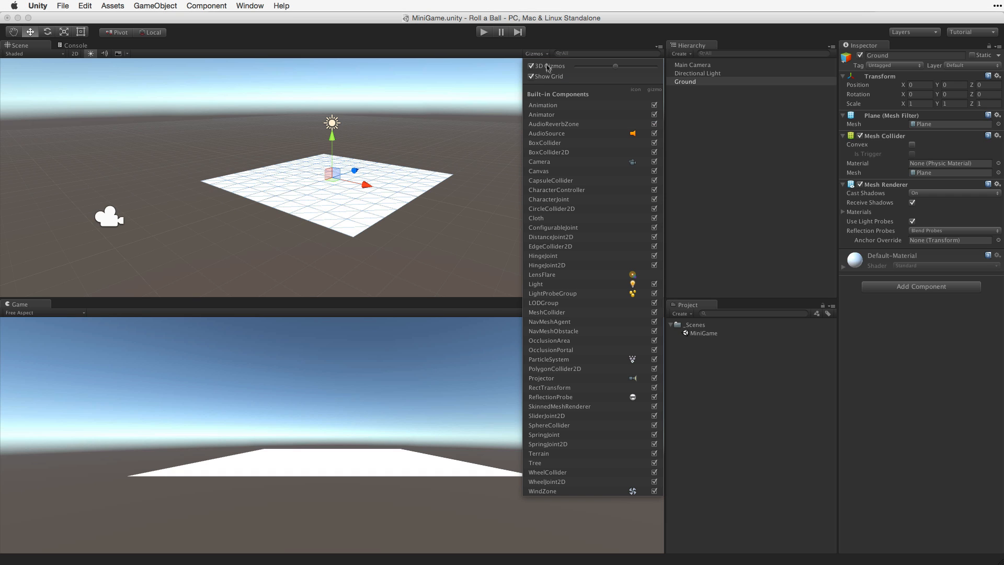
pyautogui.click(532, 76)
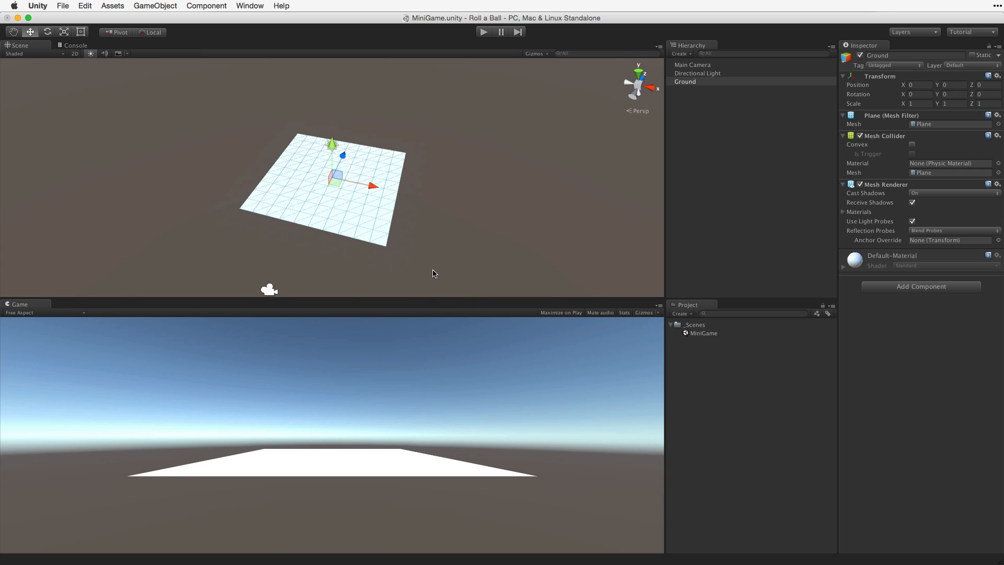
# Step: With the Scale tool, drag the Ground's Y scale up then down until it goes negative
pyautogui.click(46, 31)
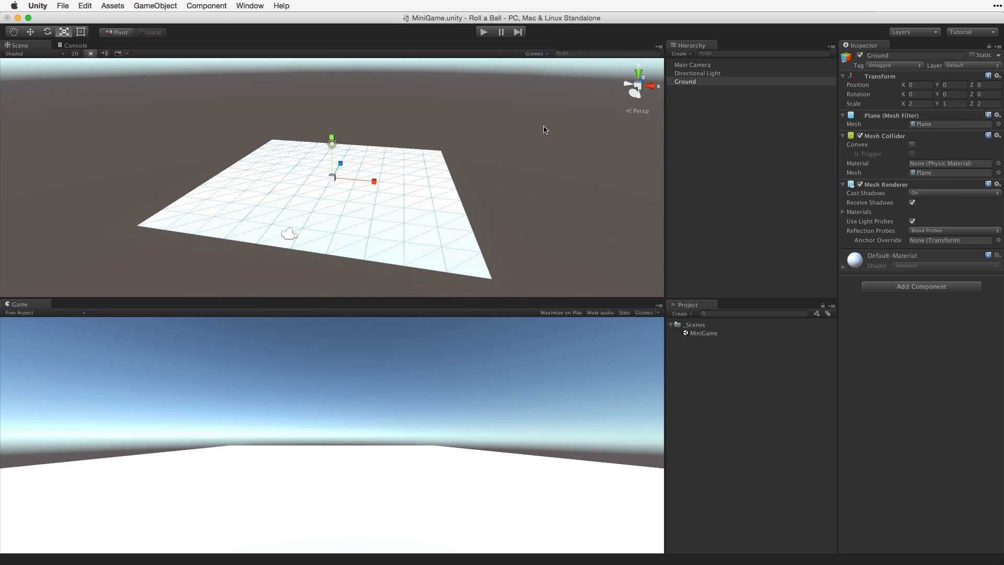
pyautogui.moveTo(332, 143); pyautogui.dragTo(332, 92)
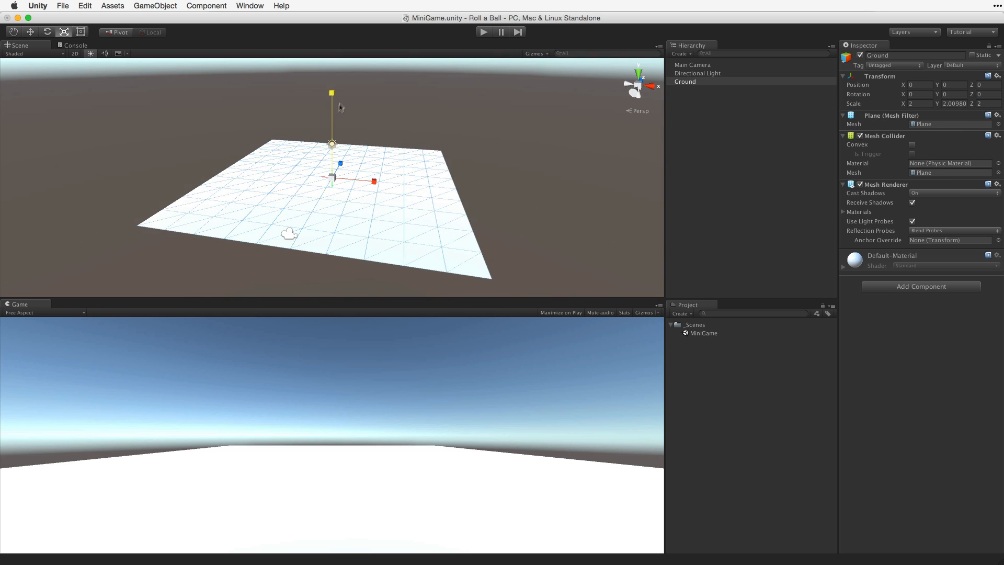
pyautogui.moveTo(331, 93); pyautogui.dragTo(332, 138)
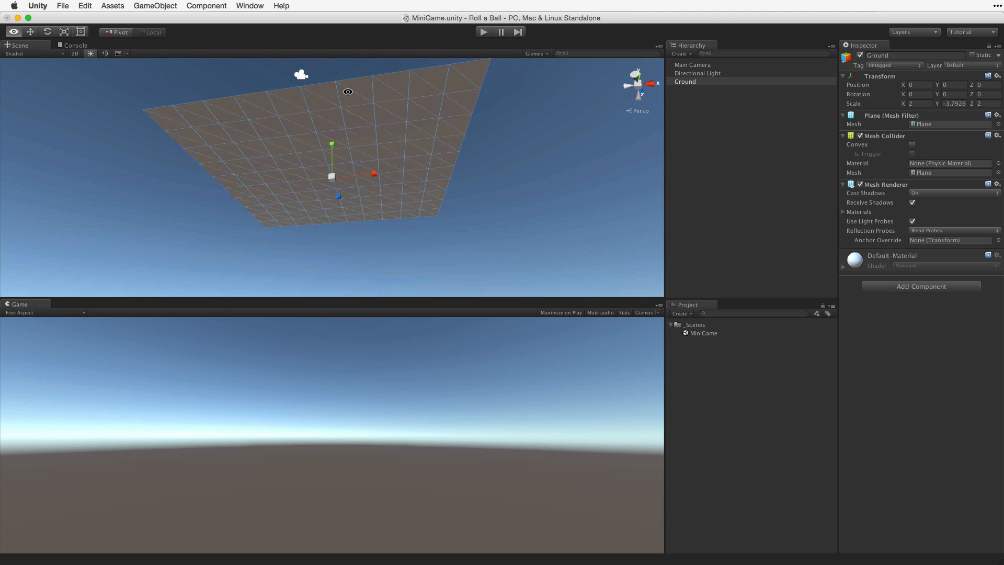
pyautogui.moveTo(348, 94)
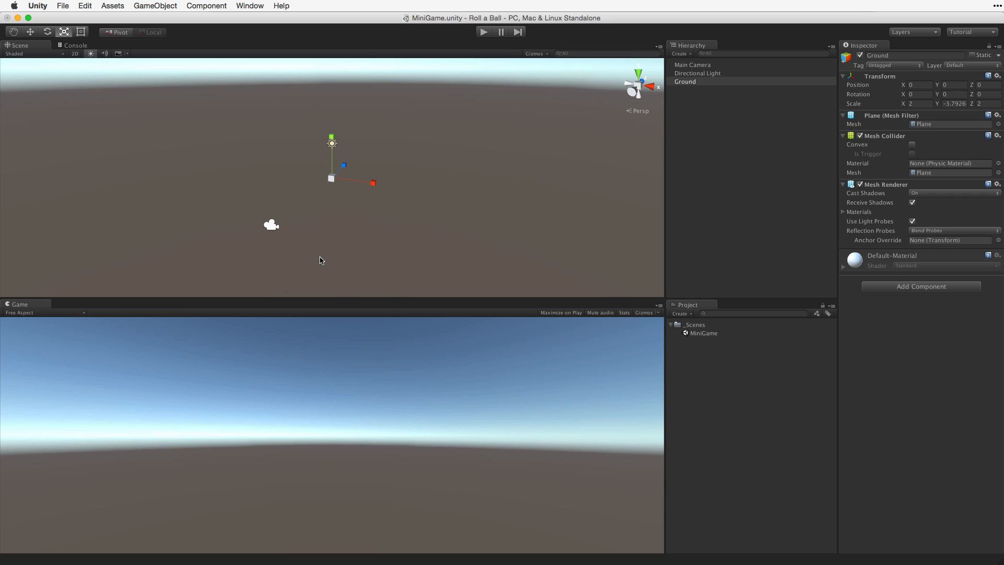
# Step: Set the Ground's Scale Y field to 1 in the Inspector
pyautogui.tripleClick(954, 103)
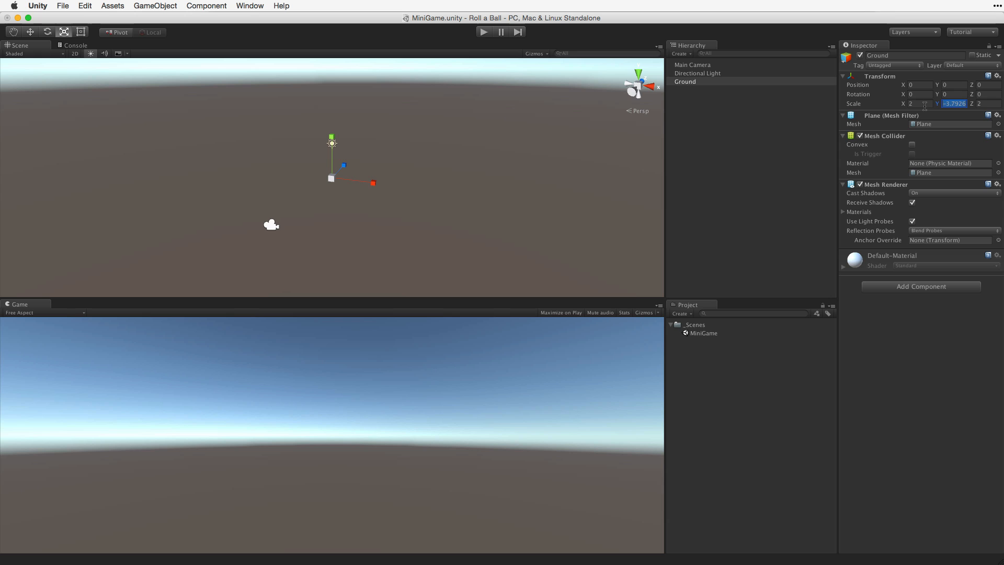
pyautogui.moveTo(925, 109)
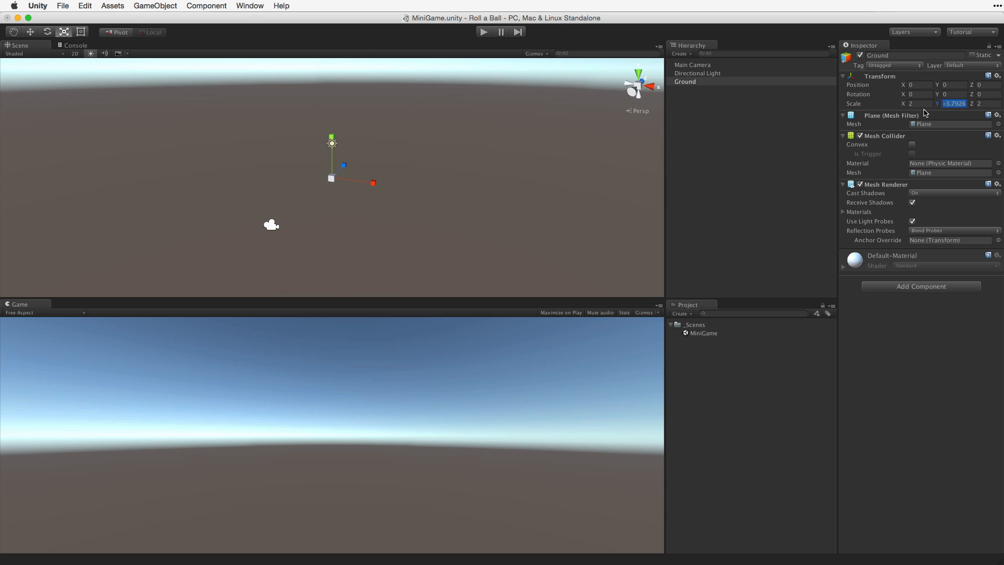
pyautogui.write('1')
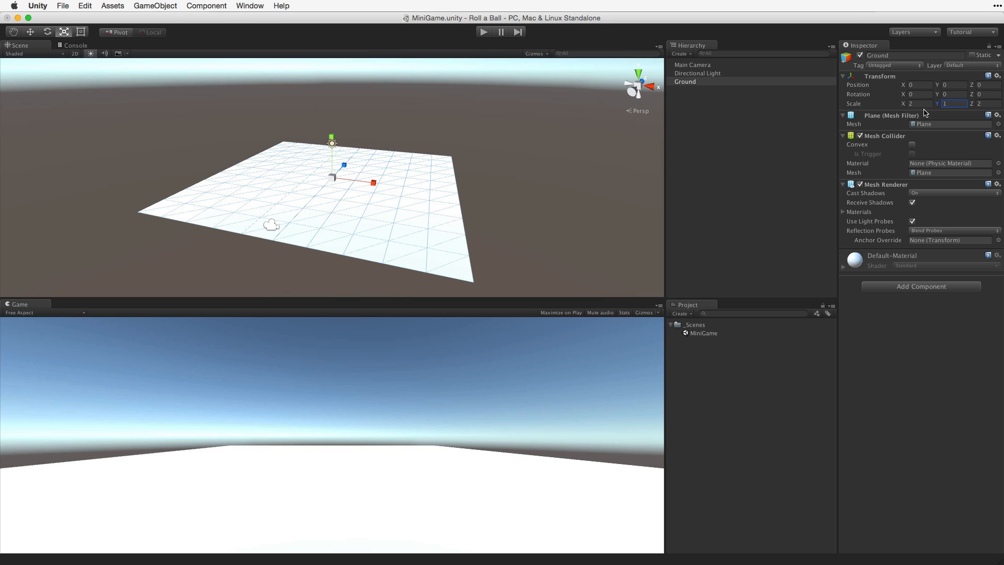
# Step: Create a Sphere for the player and reset its transform to the origin
pyautogui.click(681, 54)
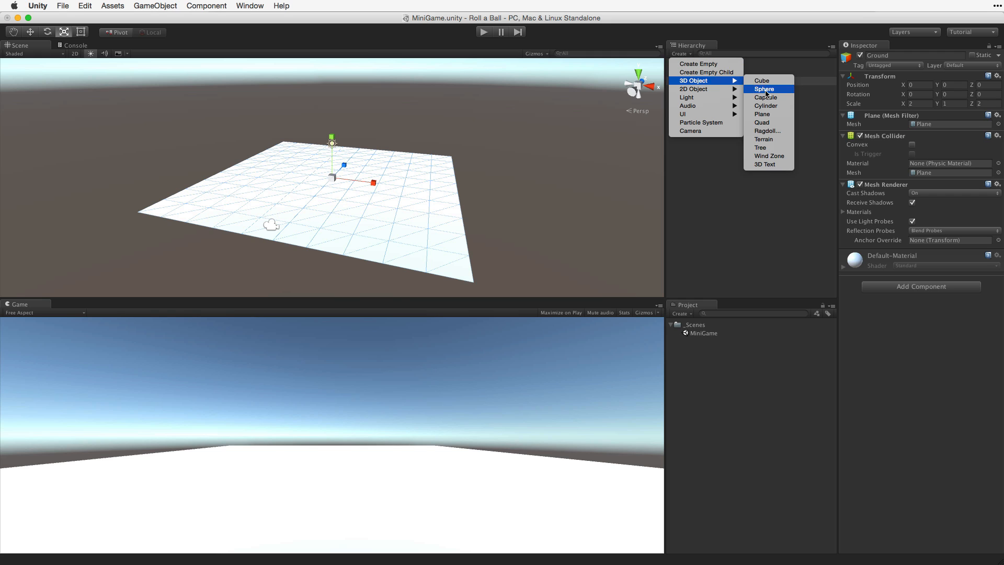
pyautogui.click(763, 89)
pyautogui.write('Player')
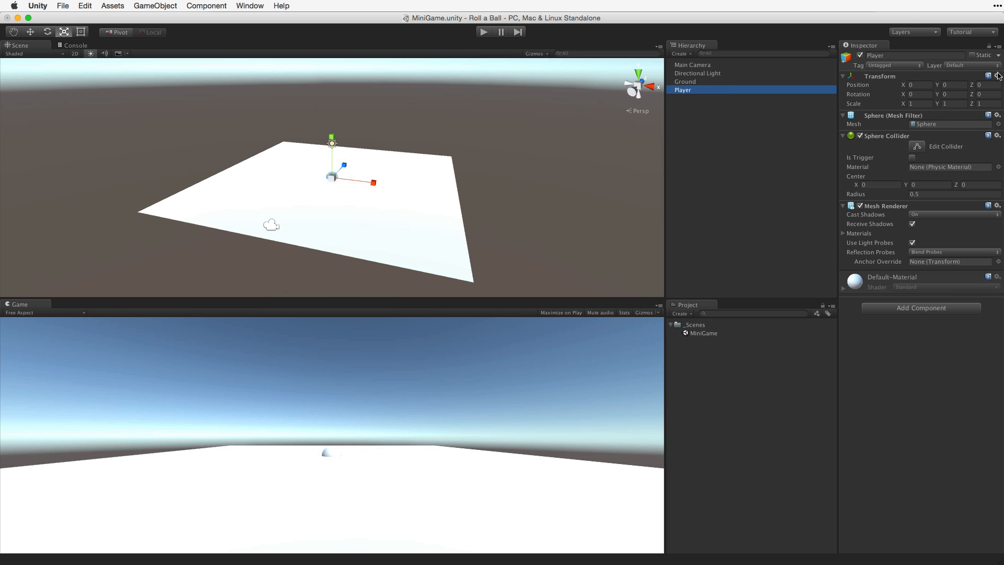
pyautogui.click(997, 76)
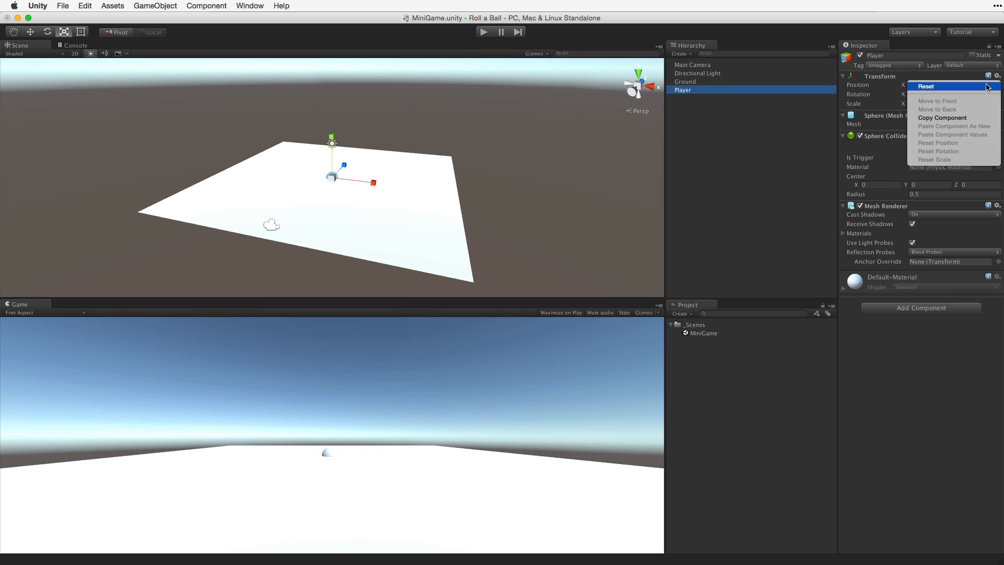
pyautogui.click(926, 86)
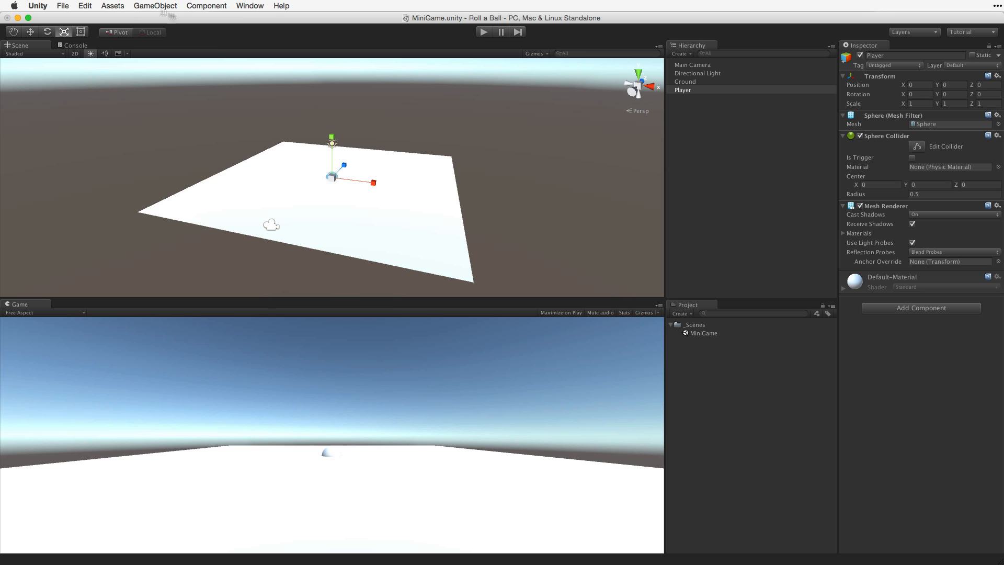
# Step: Frame the selected Player sphere with Edit > Frame Selected
pyautogui.click(84, 6)
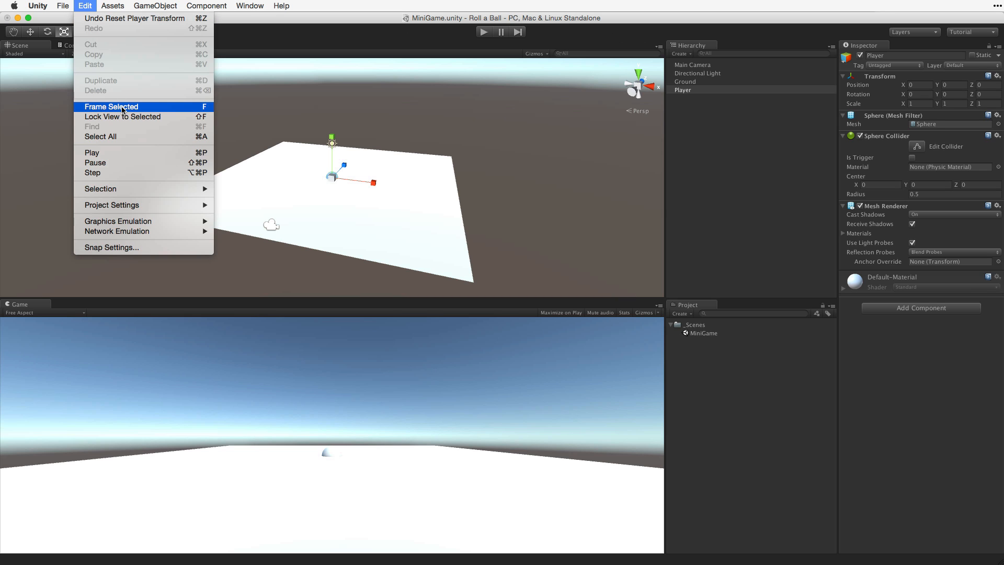
pyautogui.moveTo(122, 112)
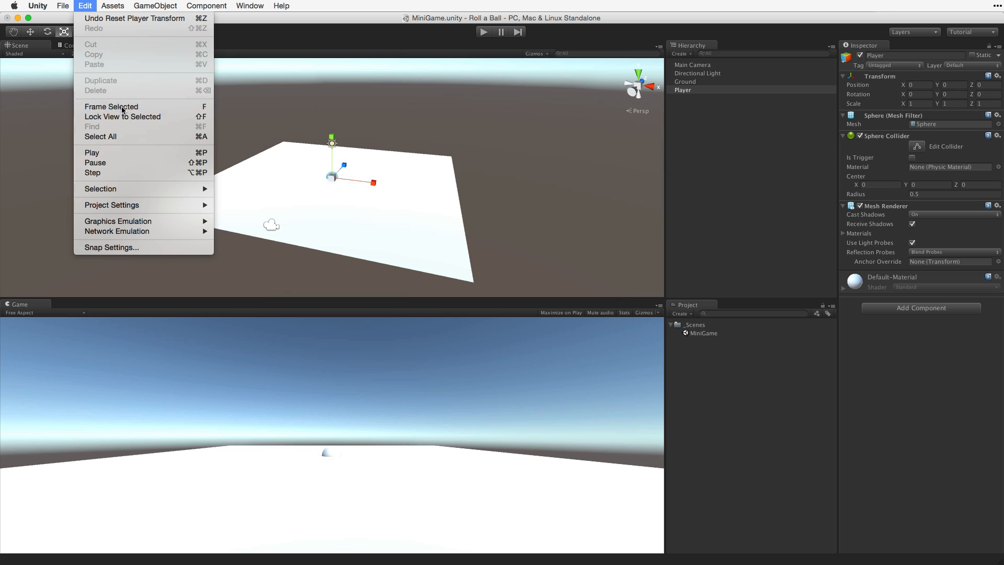
pyautogui.click(110, 106)
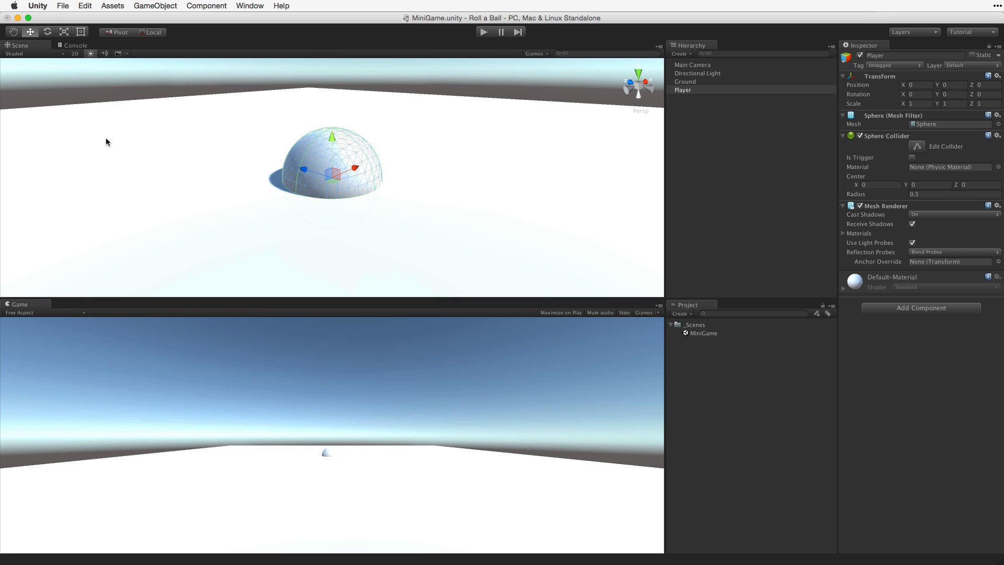
# Step: Drag the Move gizmo's Y arrow so the sphere sits at height 0.5 on the ground
pyautogui.moveTo(333, 136); pyautogui.dragTo(332, 110)
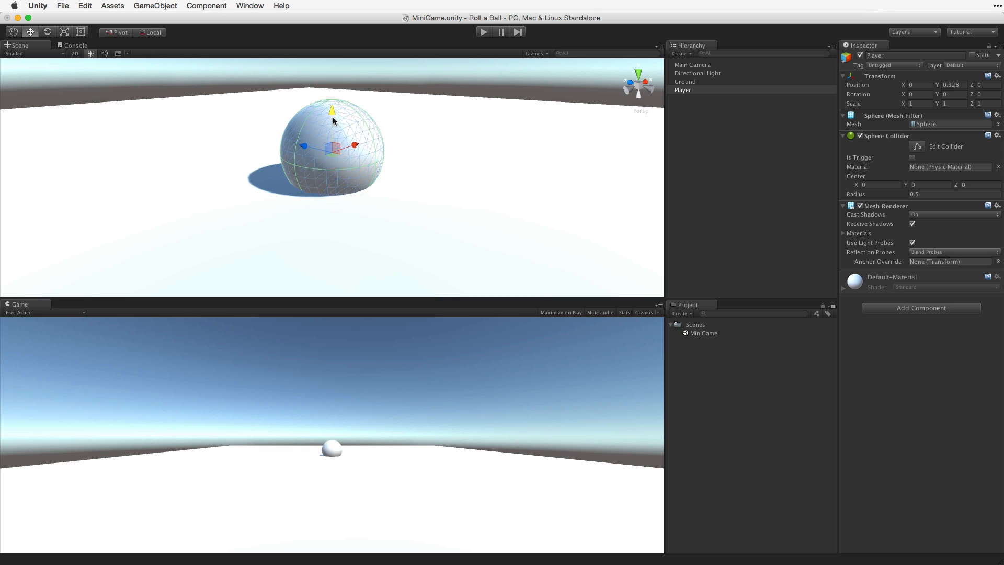
pyautogui.moveTo(332, 109); pyautogui.dragTo(333, 146)
pyautogui.write('0.5')
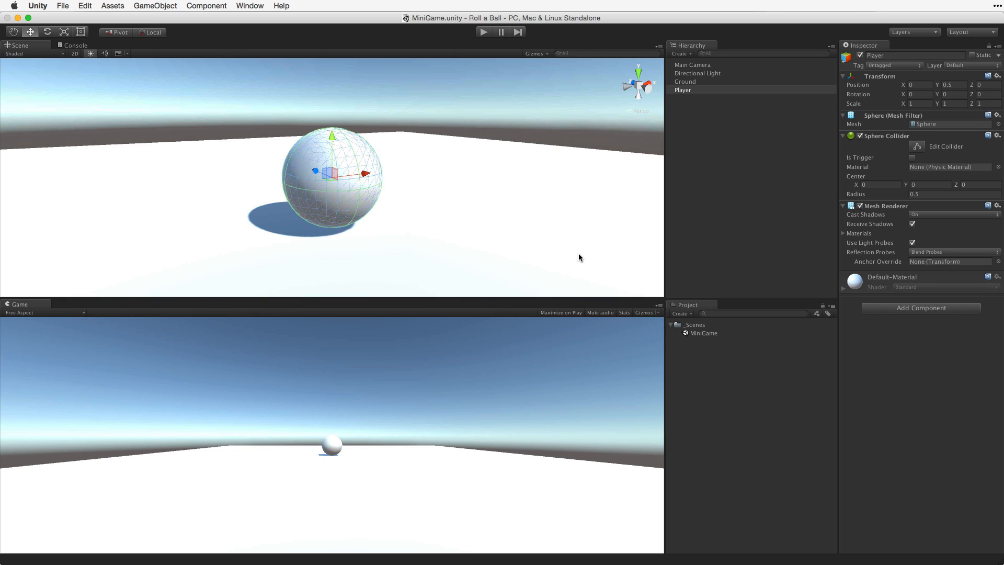
pyautogui.moveTo(665, 309)
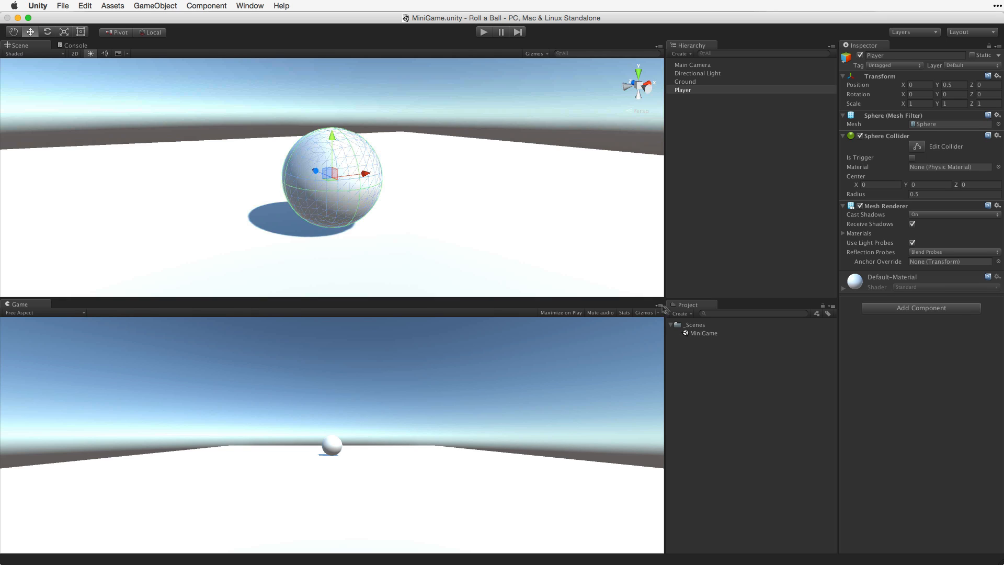
# Step: Create a new project folder named Materials
pyautogui.click(681, 313)
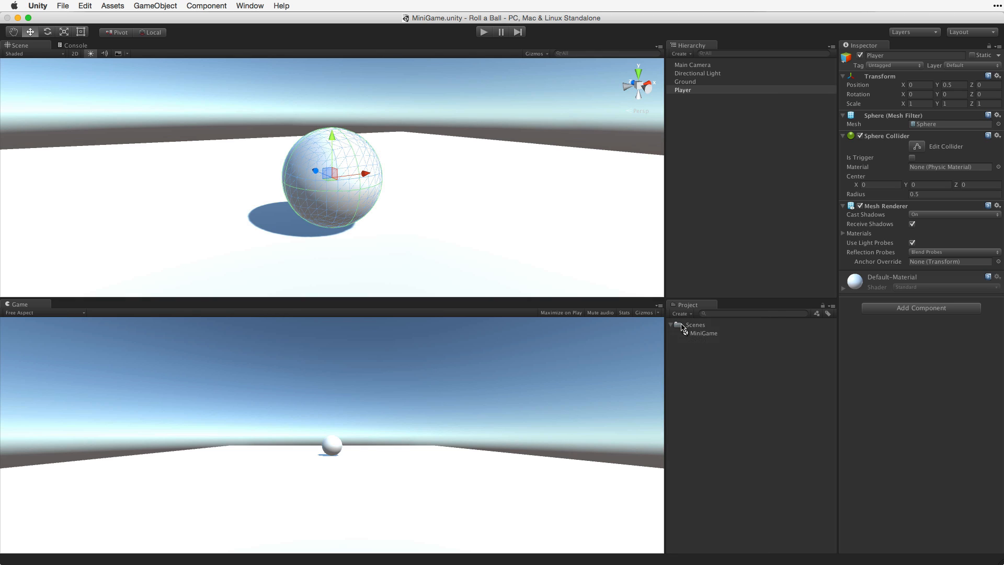
pyautogui.click(680, 314)
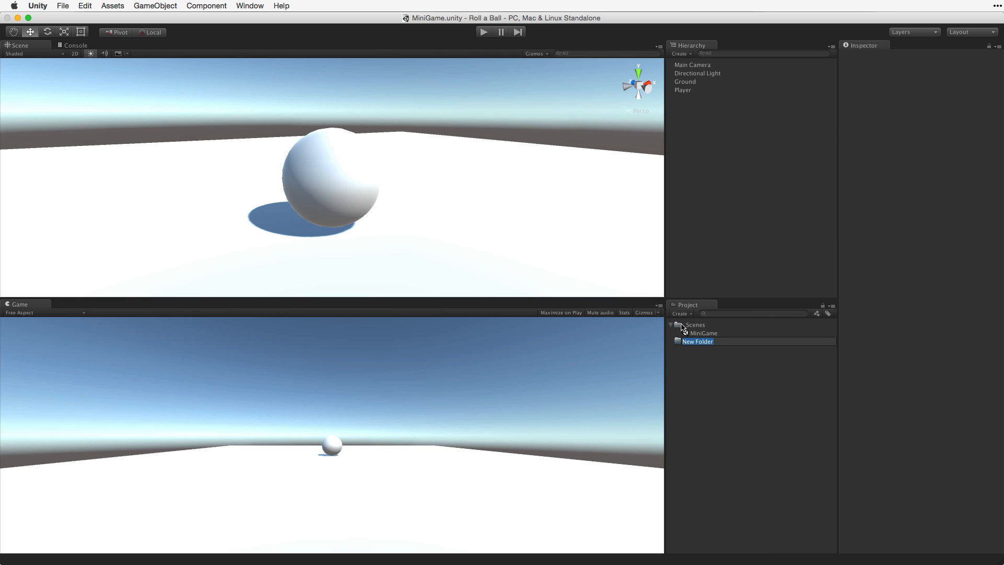
pyautogui.write('Materials')
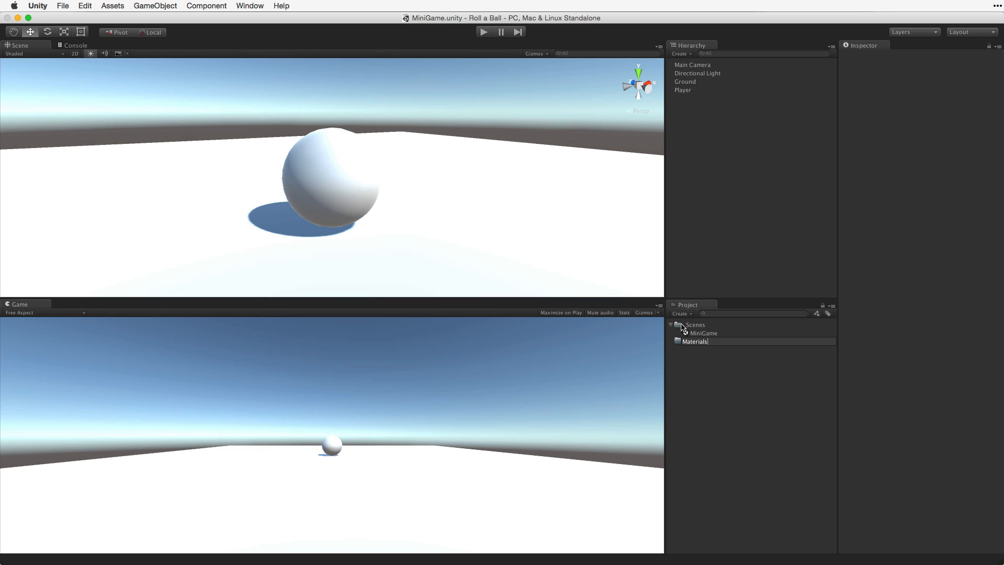
pyautogui.click(695, 341)
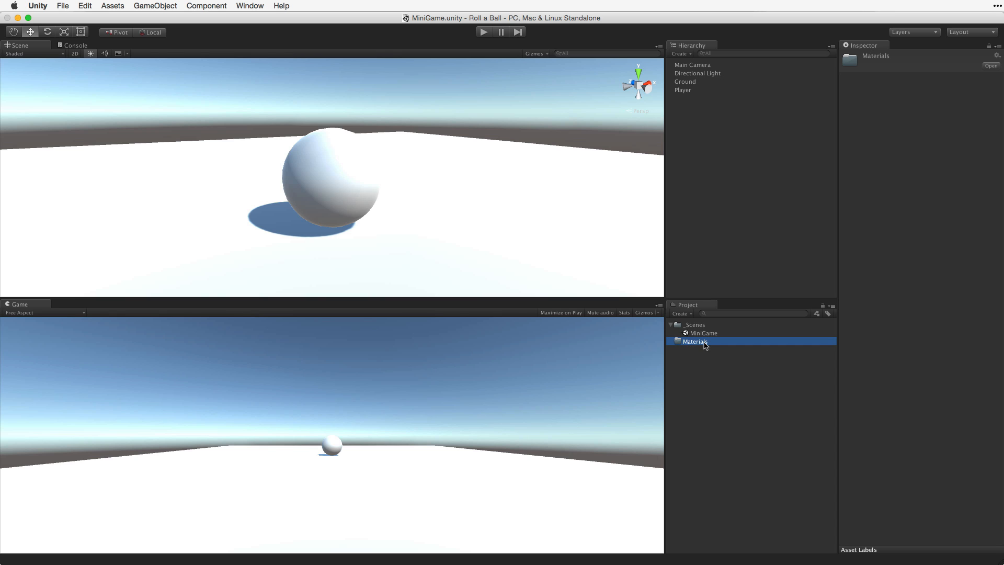
# Step: Create a new material inside the Materials folder
pyautogui.click(681, 313)
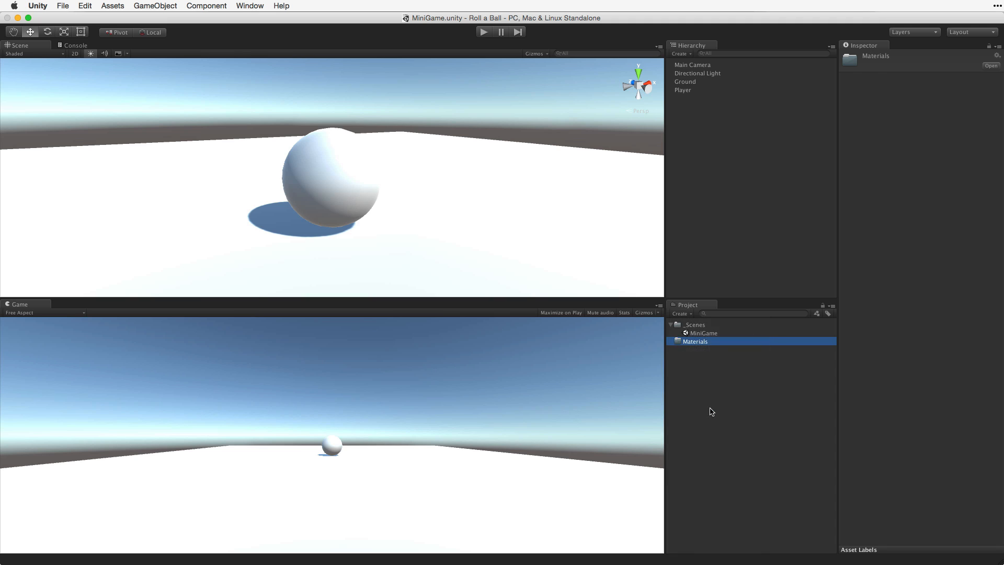
pyautogui.click(681, 313)
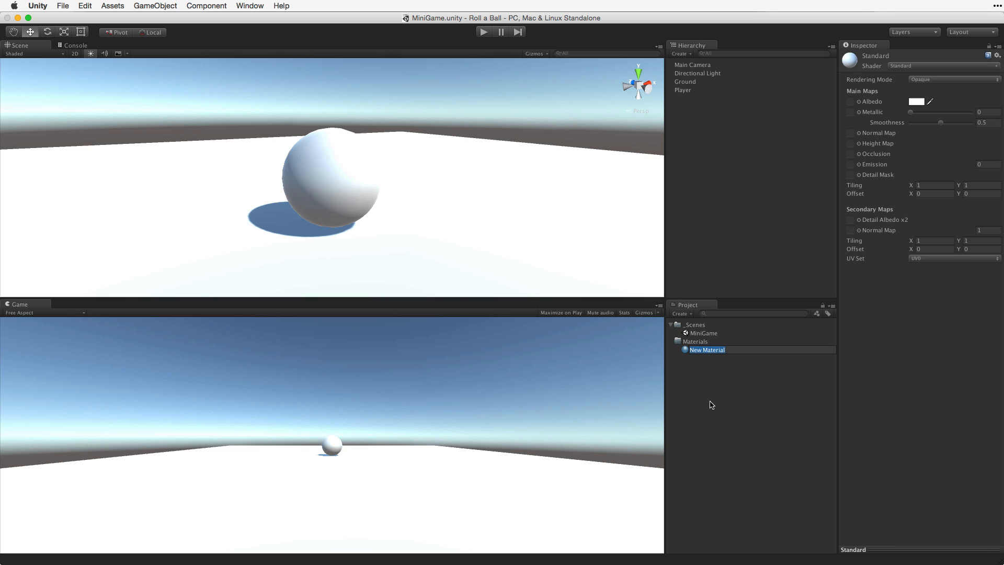
# Step: Name the material Background and bring up its Albedo colour picker
pyautogui.write('Background')
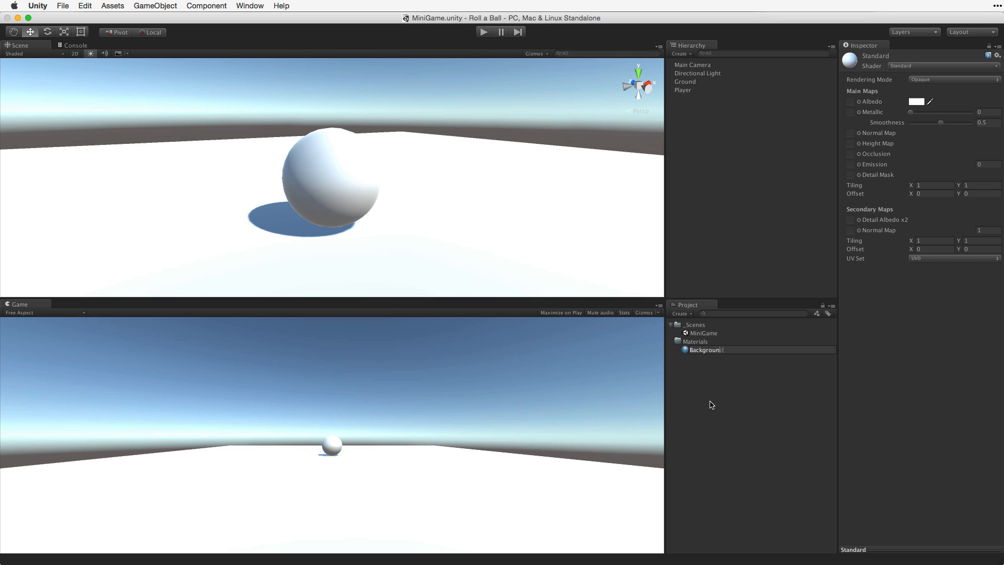
pyautogui.click(707, 350)
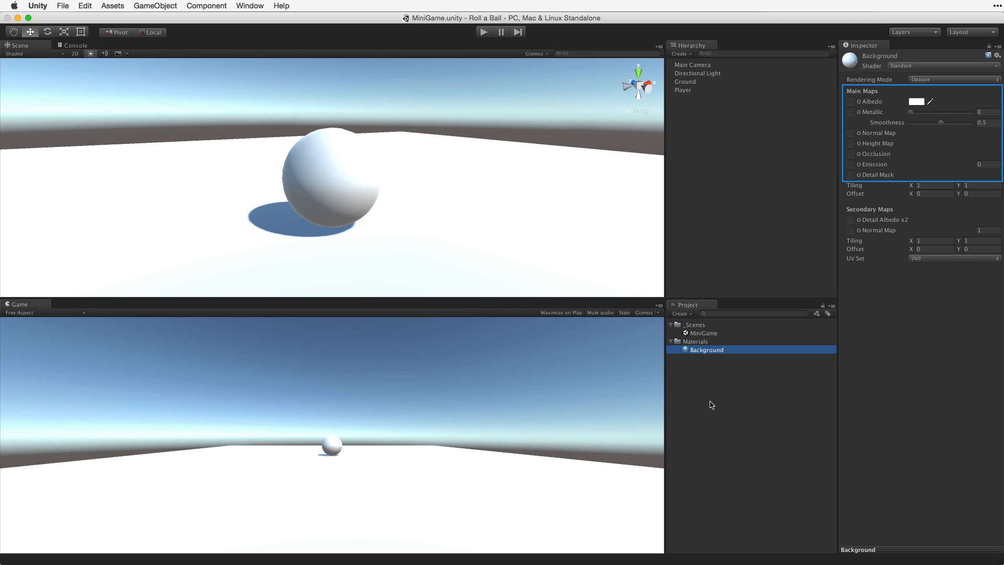
pyautogui.click(871, 101)
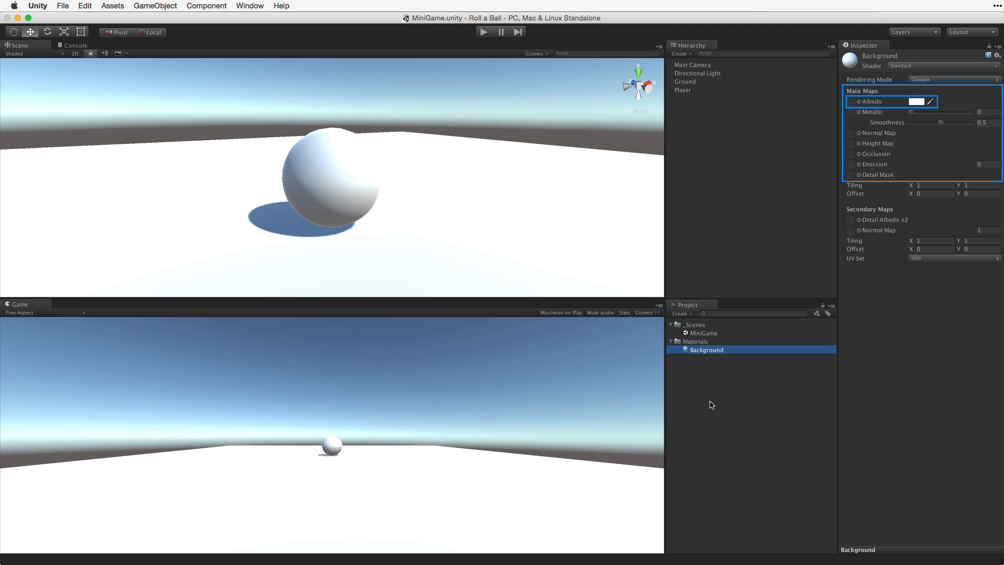
pyautogui.click(916, 101)
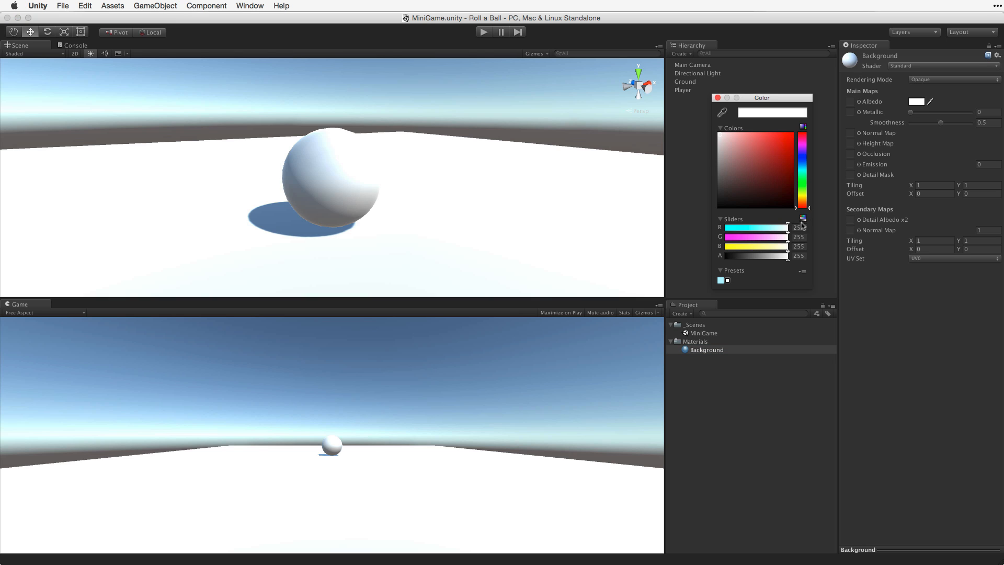
# Step: Set the Background albedo to dark blue (R 0, G 32, B 64) and close the picker
pyautogui.tripleClick(799, 227)
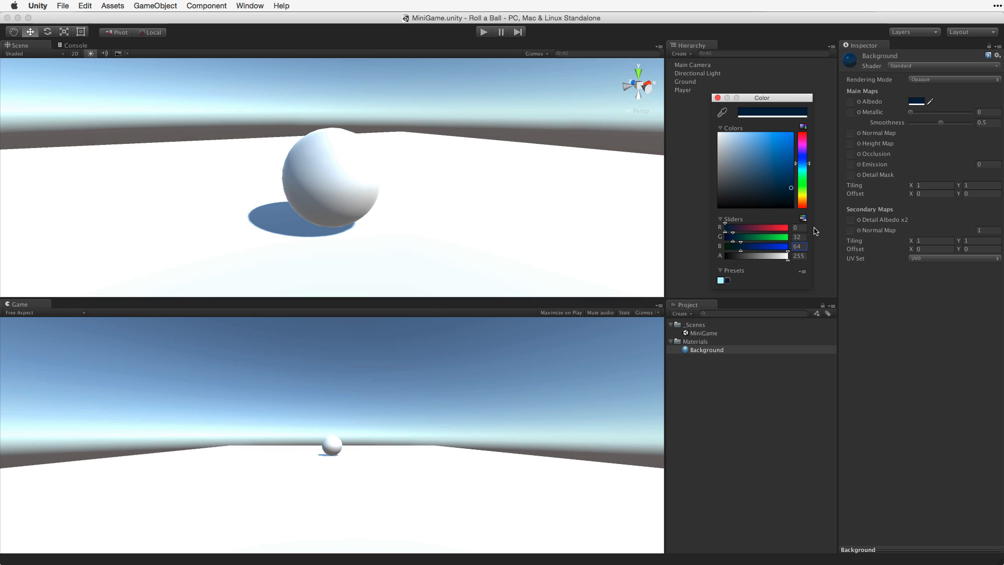
pyautogui.moveTo(739, 98)
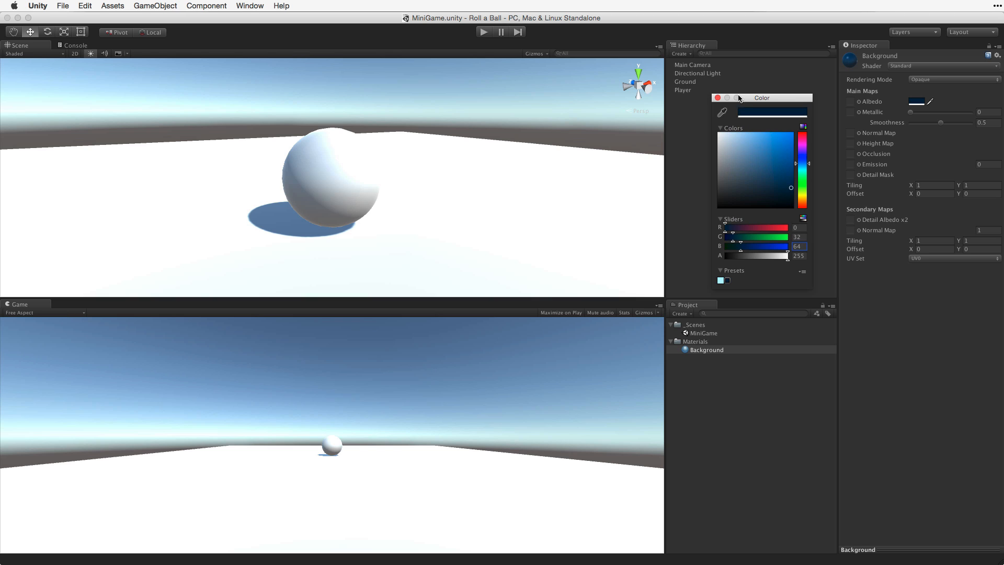
pyautogui.click(718, 97)
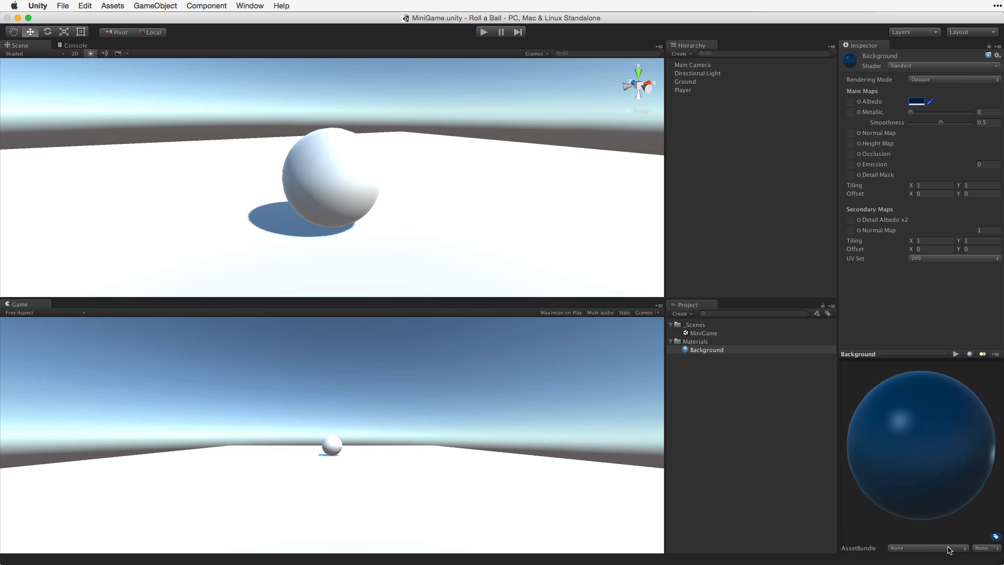
pyautogui.moveTo(718, 353)
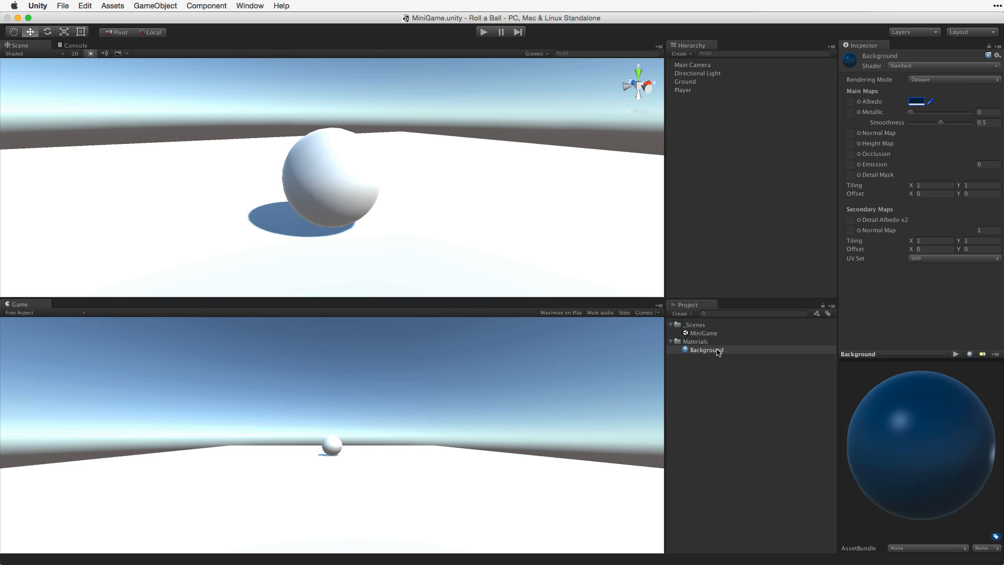
# Step: Apply the Background material to the Ground plane, then select the Directional Light
pyautogui.click(706, 350)
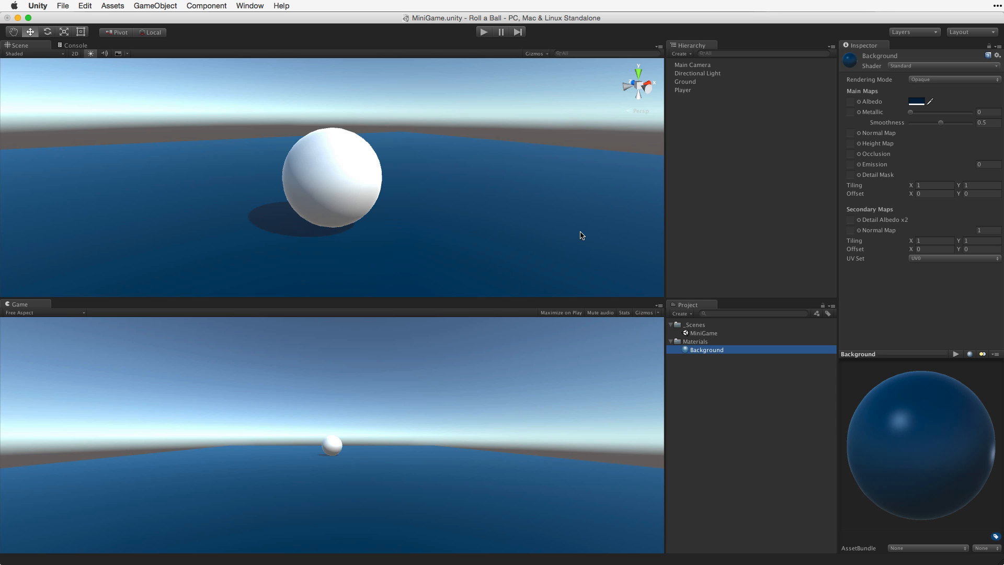
pyautogui.moveTo(767, 137)
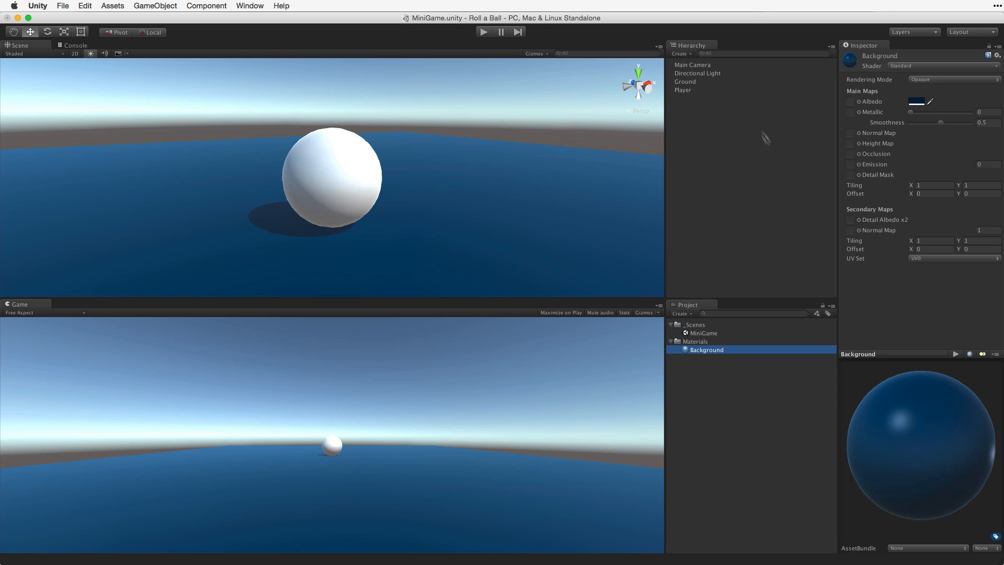
pyautogui.click(697, 73)
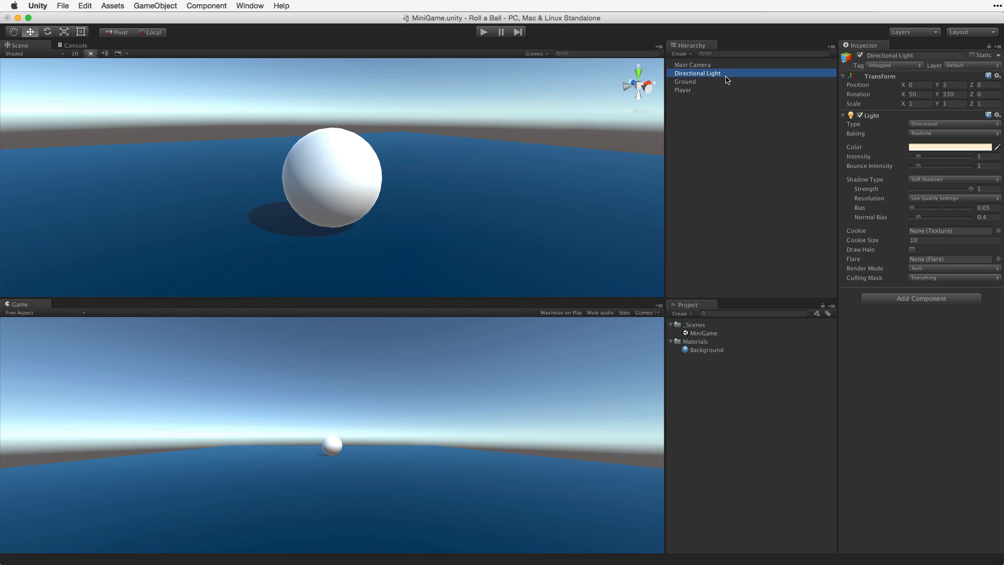